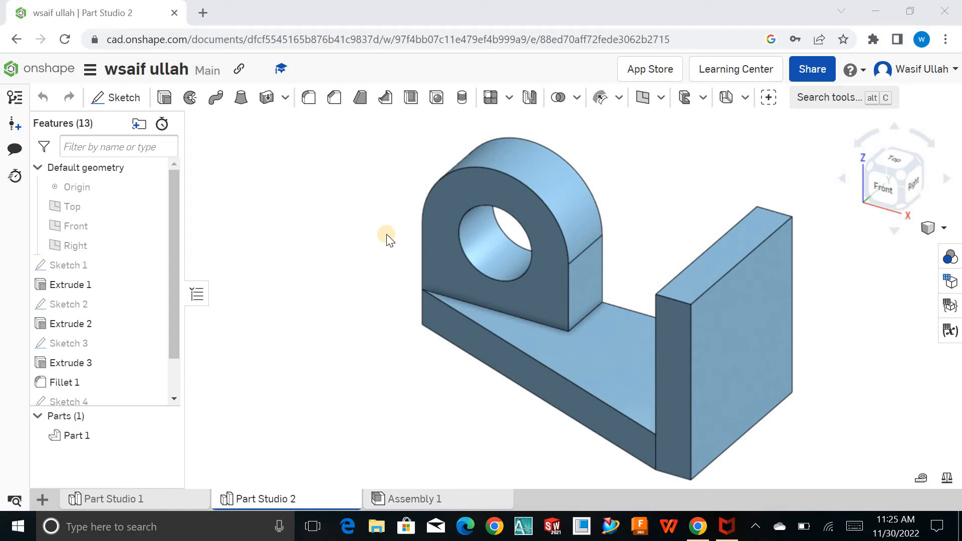
pyautogui.moveTo(378, 244)
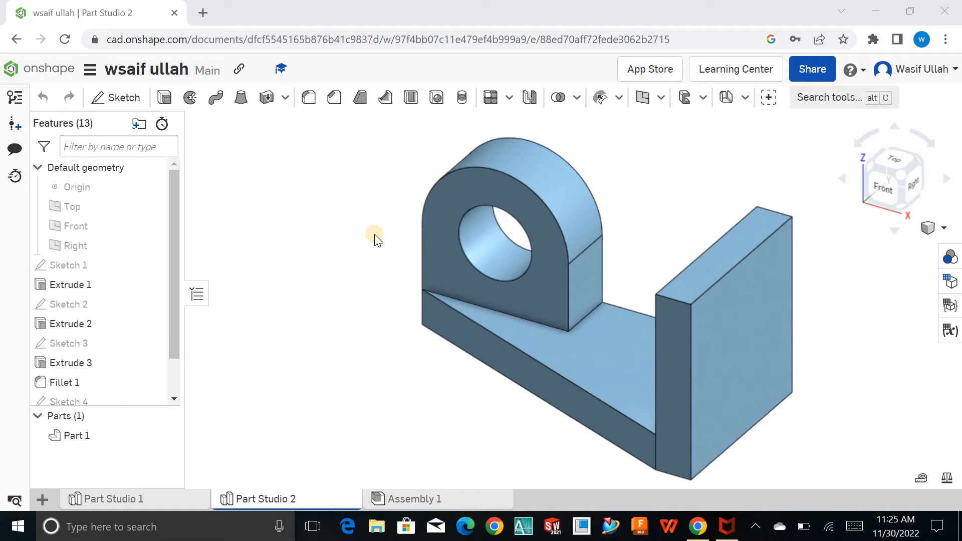
pyautogui.moveTo(384, 237)
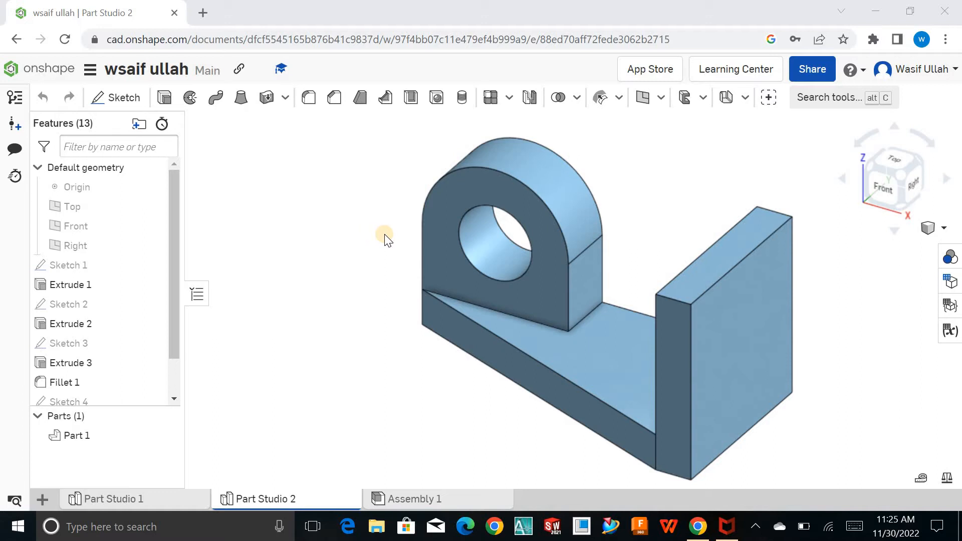
pyautogui.moveTo(318, 281)
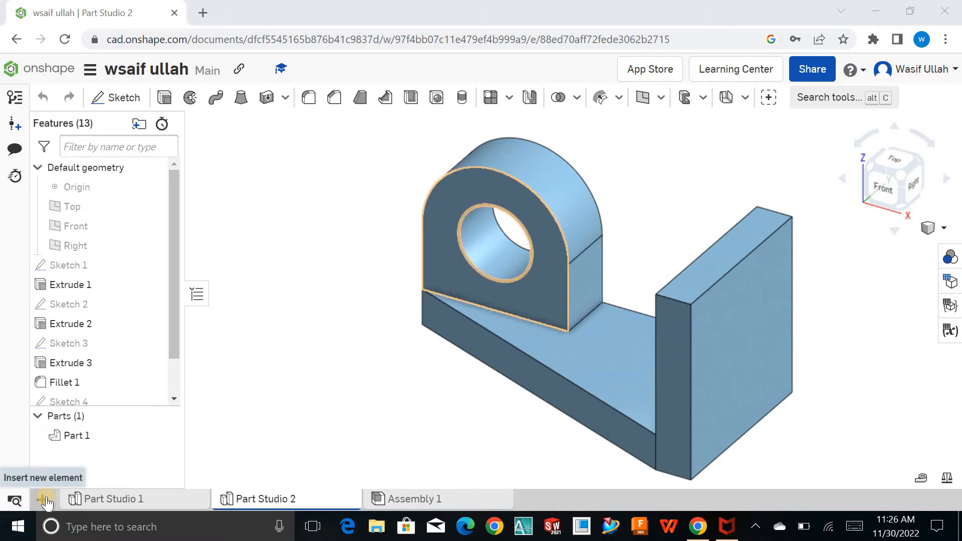
# Create Drawing 1 from Onshape's ISO A3 template with no views
pyautogui.click(44, 500)
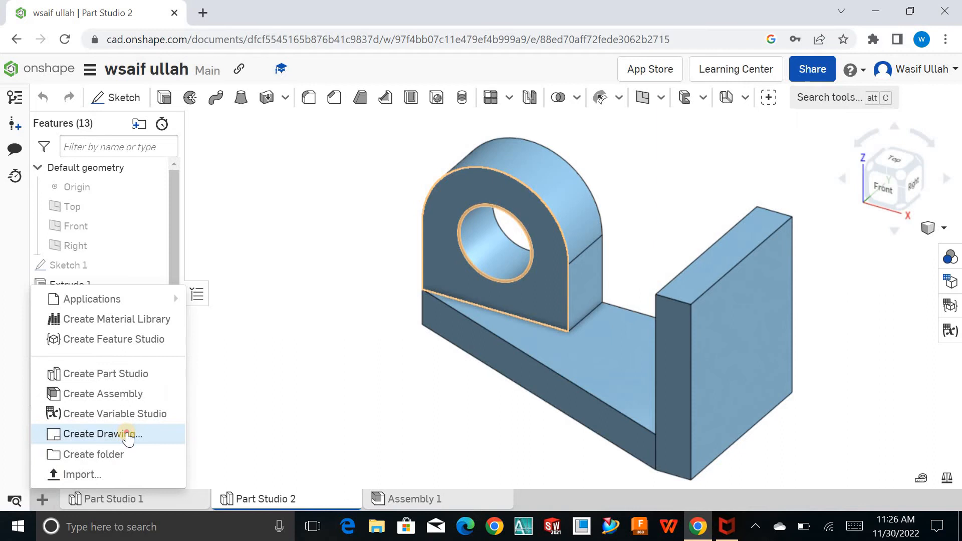
pyautogui.click(106, 433)
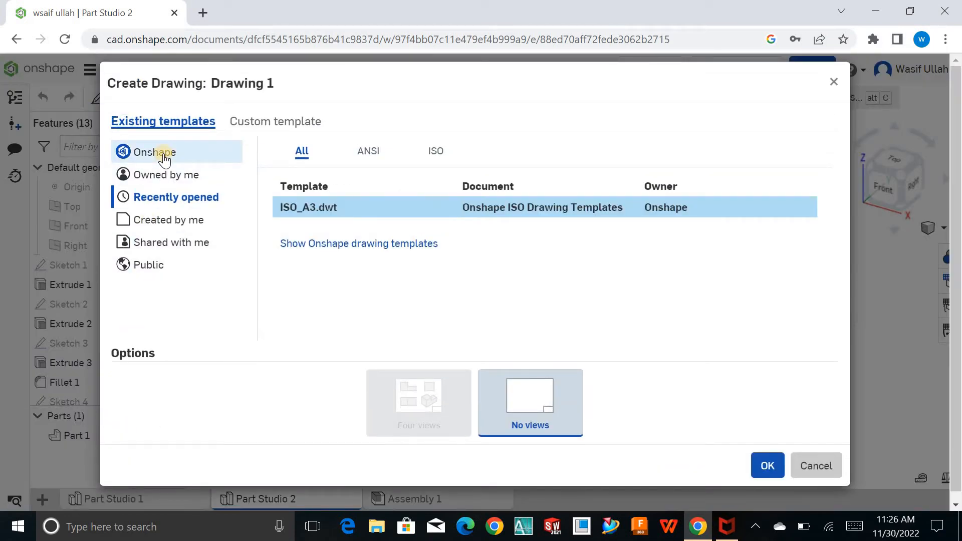
pyautogui.click(160, 153)
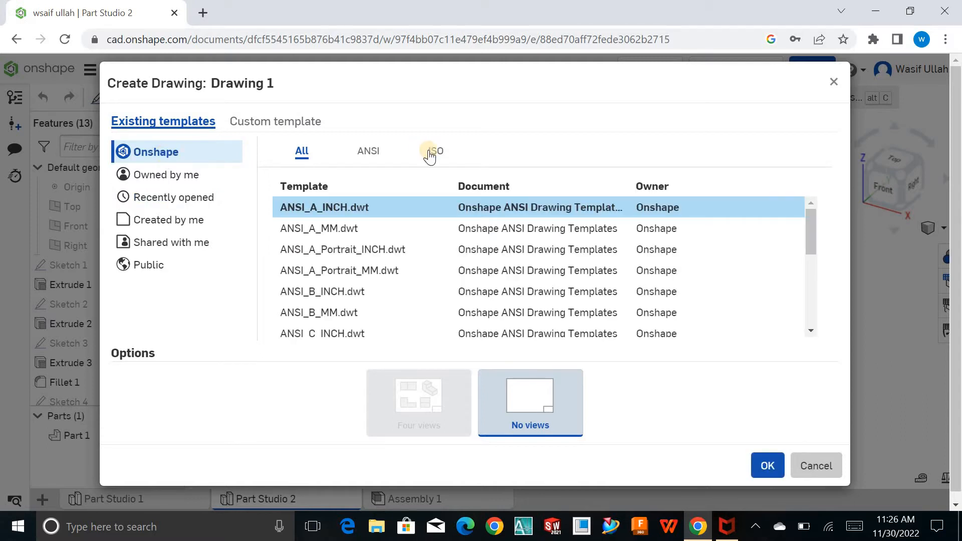
pyautogui.click(435, 151)
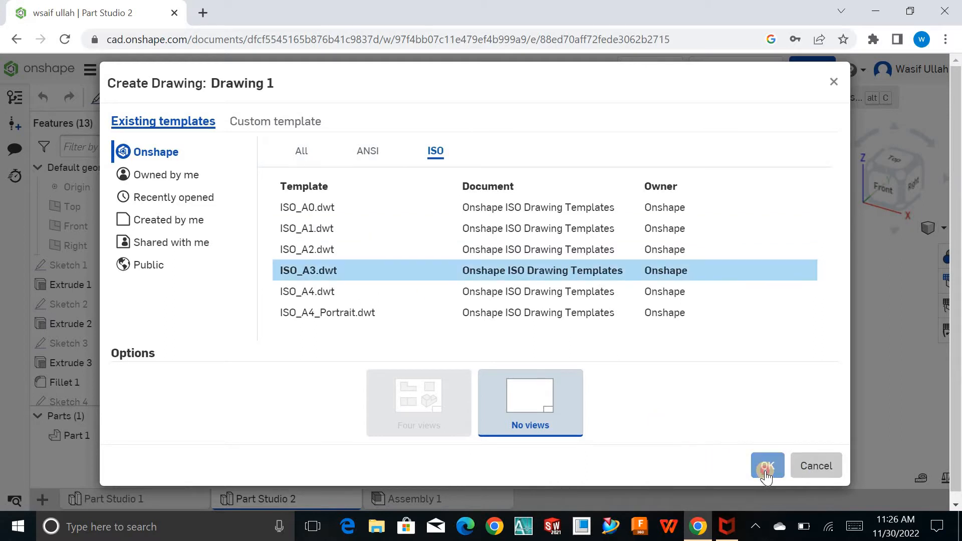
pyautogui.click(767, 465)
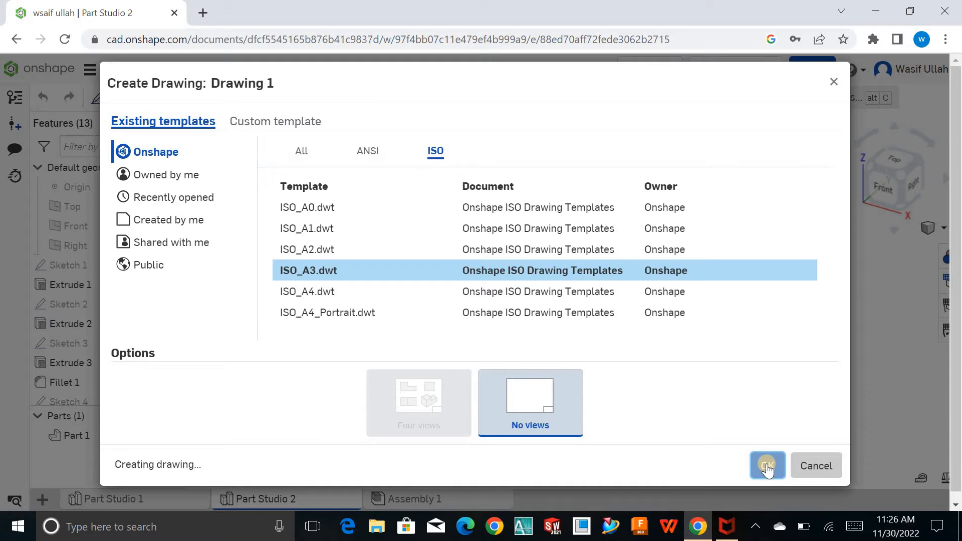
pyautogui.click(767, 466)
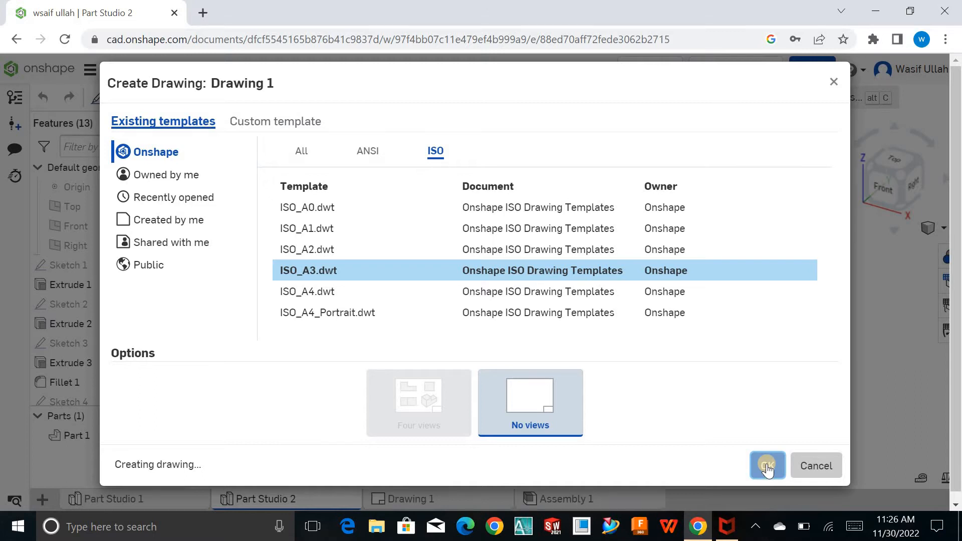
pyautogui.click(768, 465)
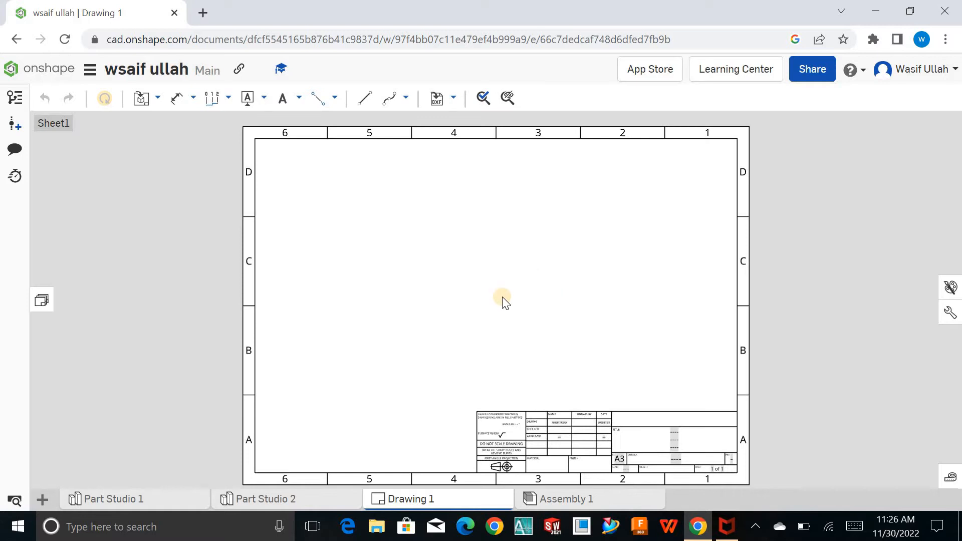
pyautogui.moveTo(479, 321)
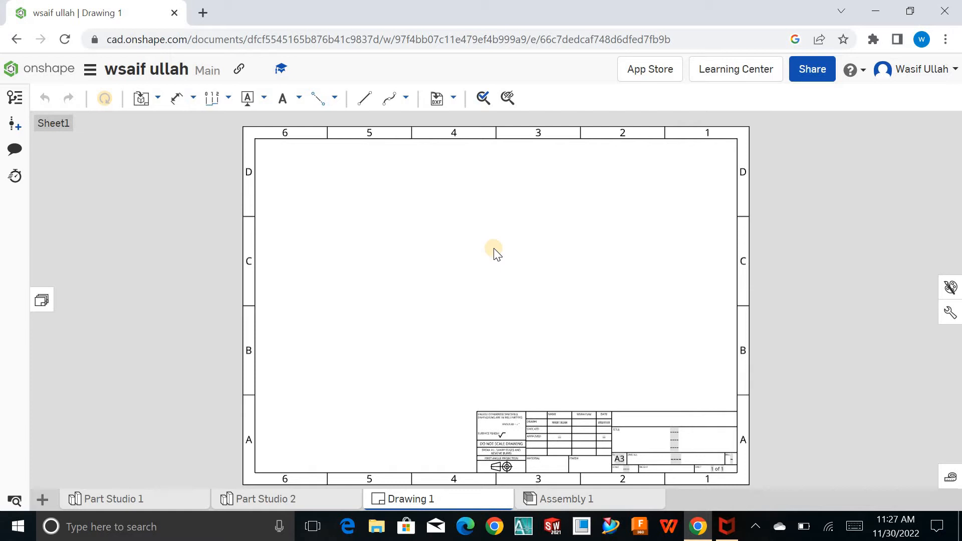
pyautogui.moveTo(145, 117)
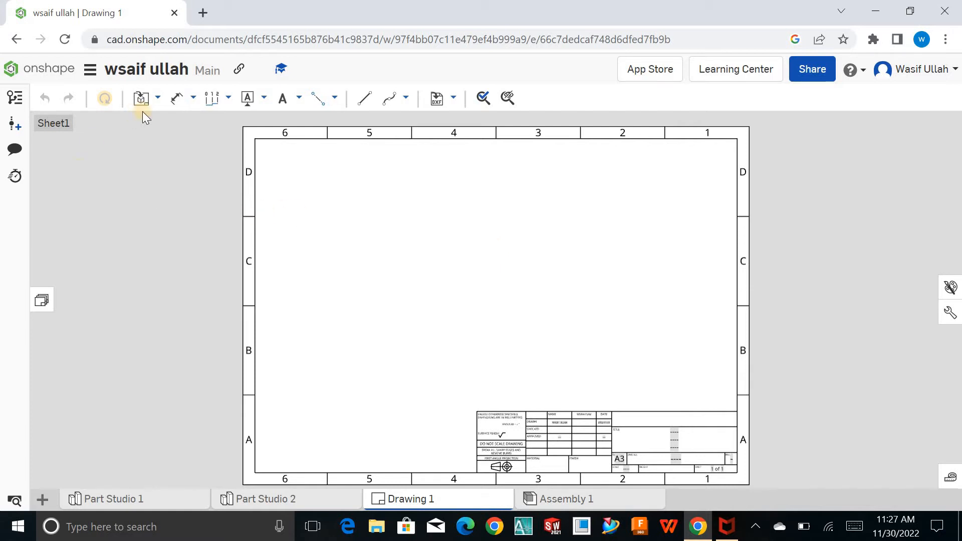
# Insert a front view of Part 1 from Part Studio 1, plus a projected view below
pyautogui.click(142, 97)
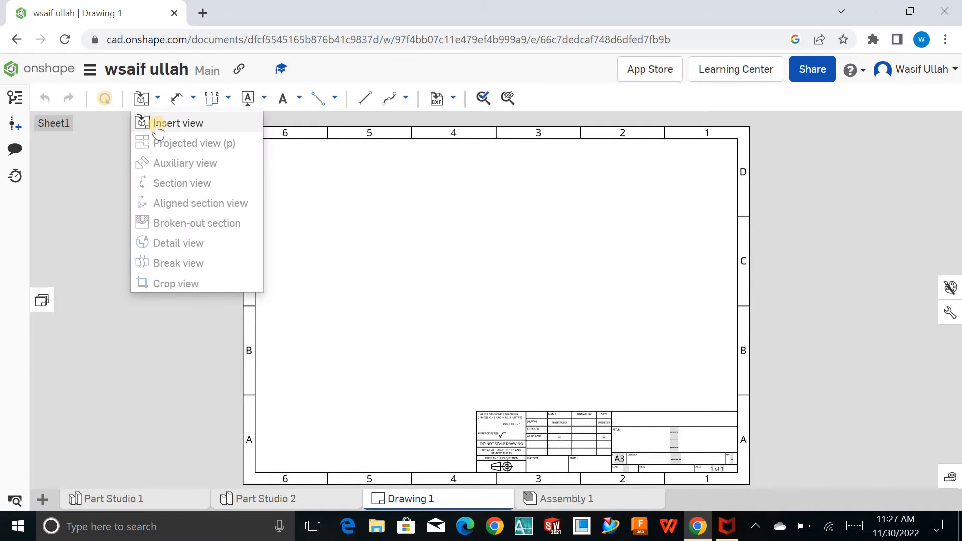
pyautogui.click(178, 123)
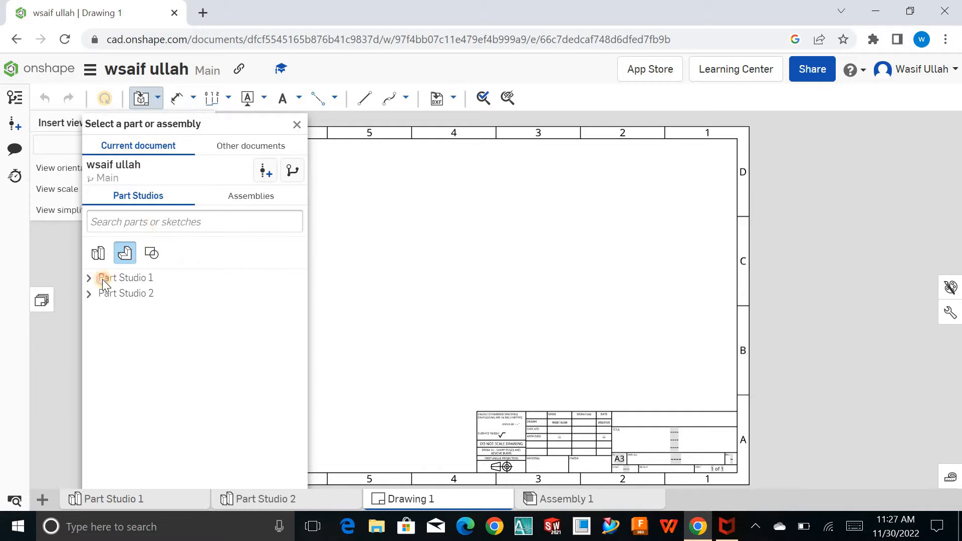
pyautogui.click(89, 277)
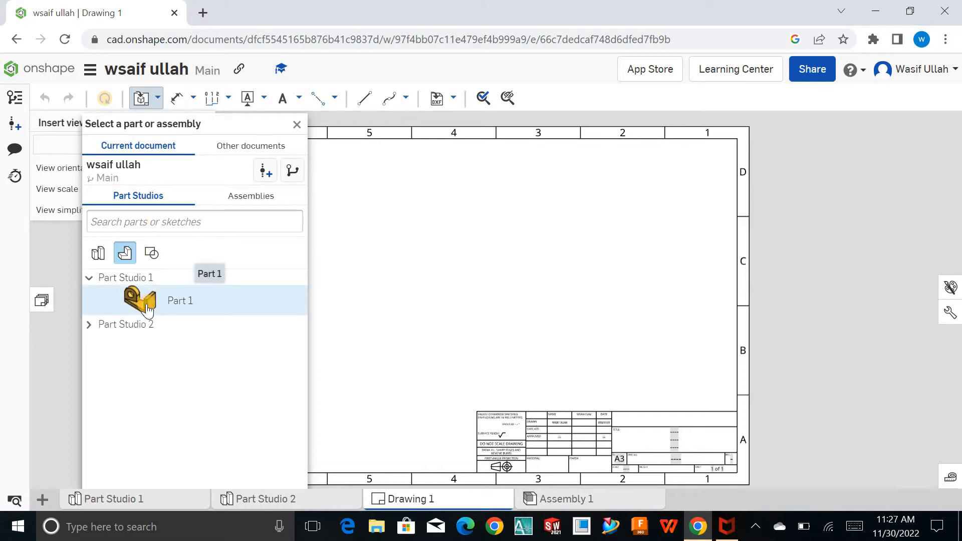
pyautogui.click(180, 301)
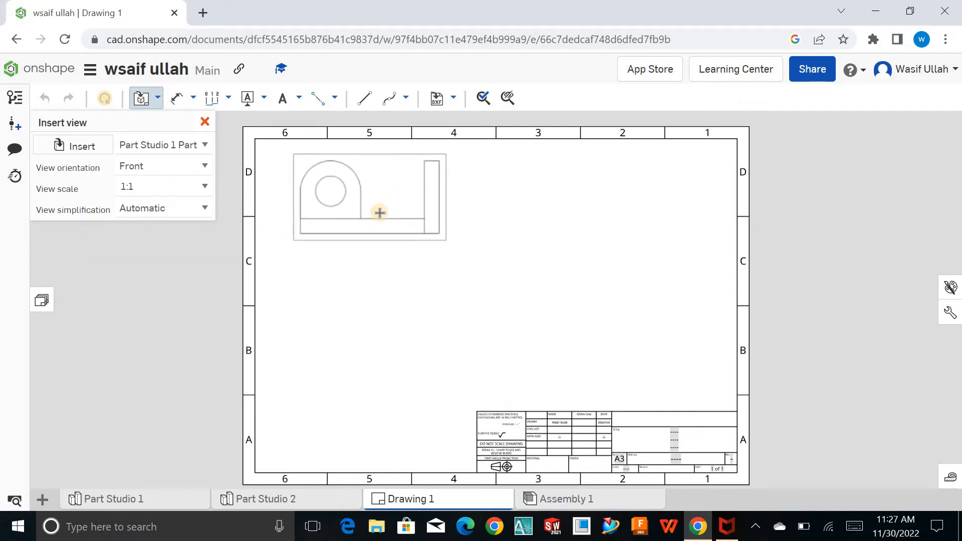
pyautogui.click(379, 213)
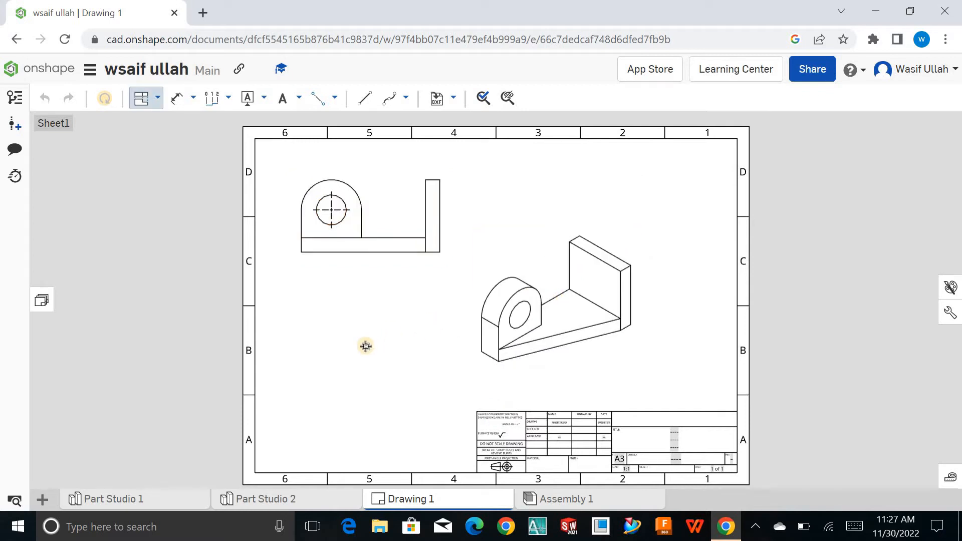
pyautogui.click(367, 220)
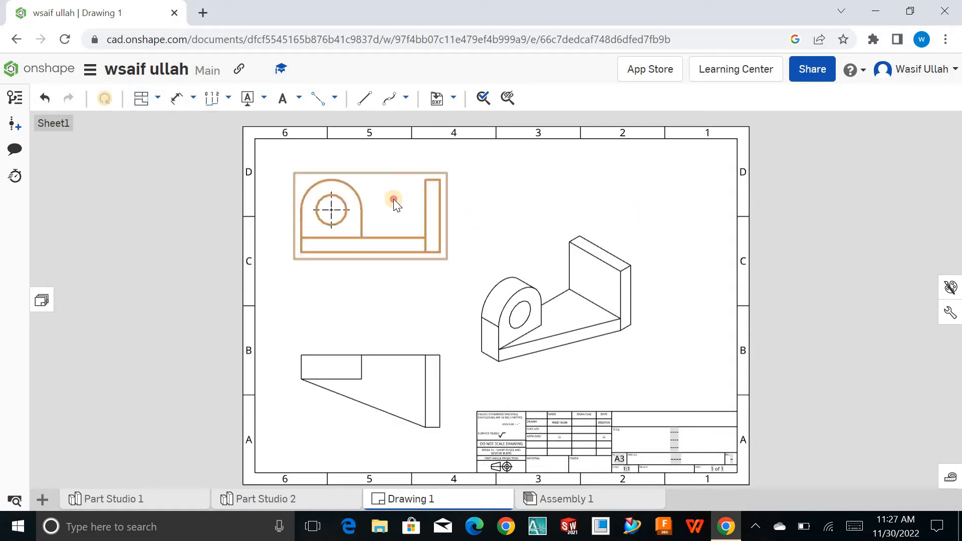
# Keep the front view's orientation as Front and its scale at 1:1
pyautogui.click(375, 364)
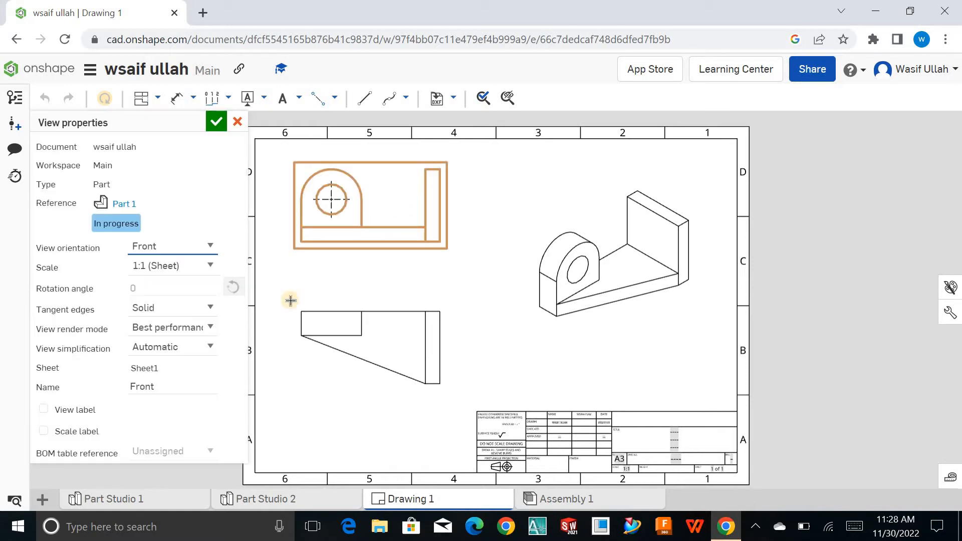
pyautogui.click(206, 247)
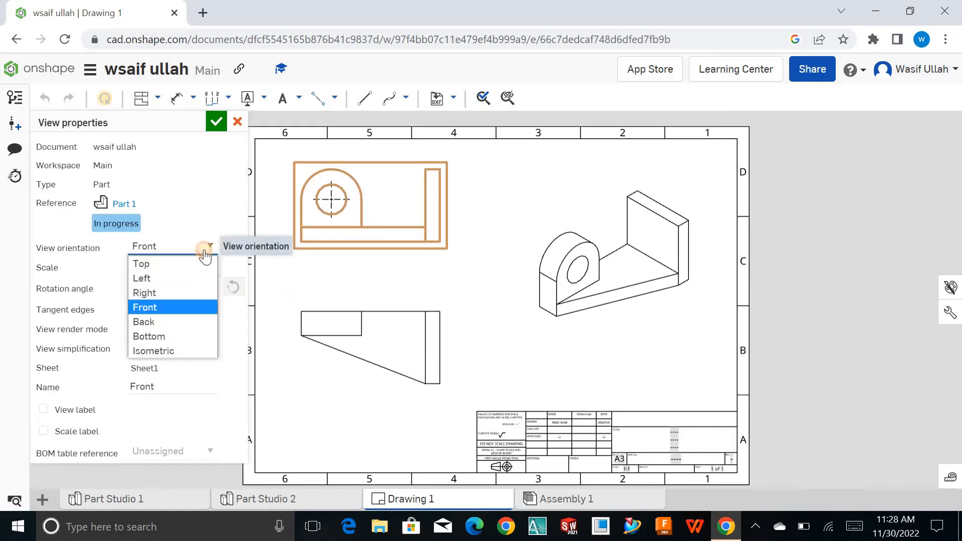
pyautogui.moveTo(202, 311)
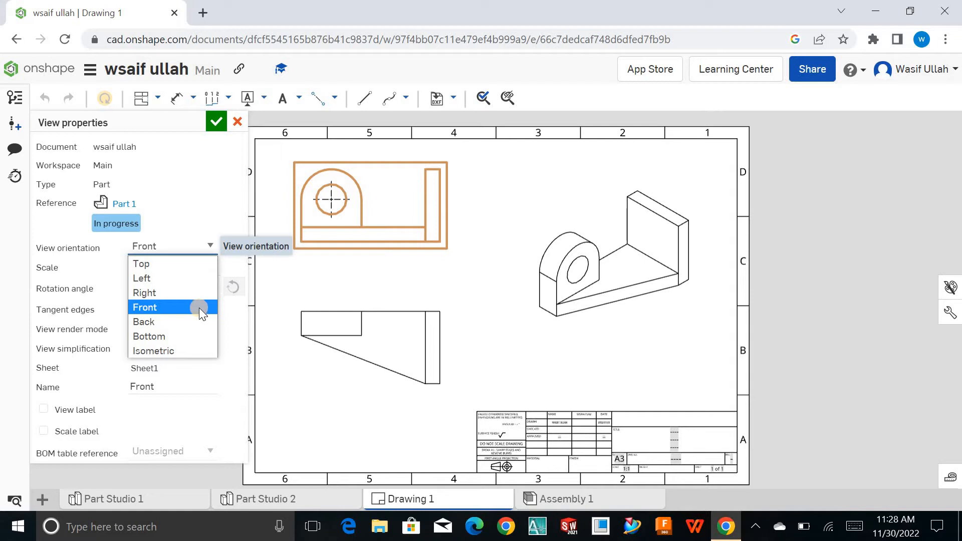
pyautogui.click(144, 307)
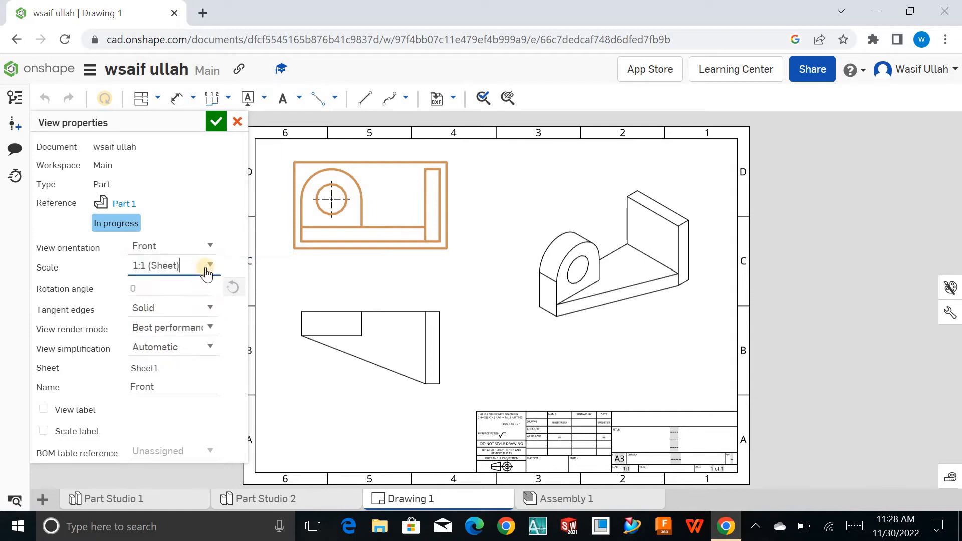
pyautogui.click(209, 266)
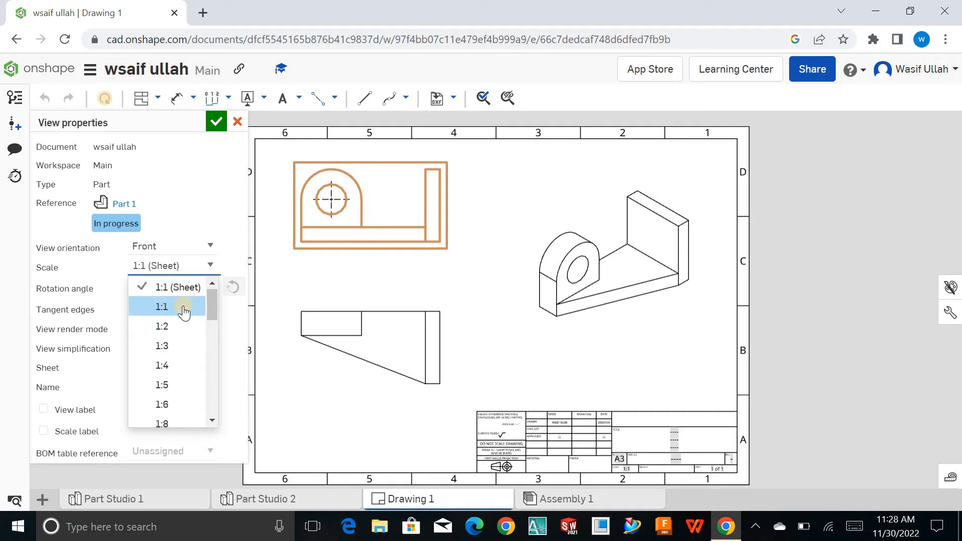
pyautogui.click(161, 307)
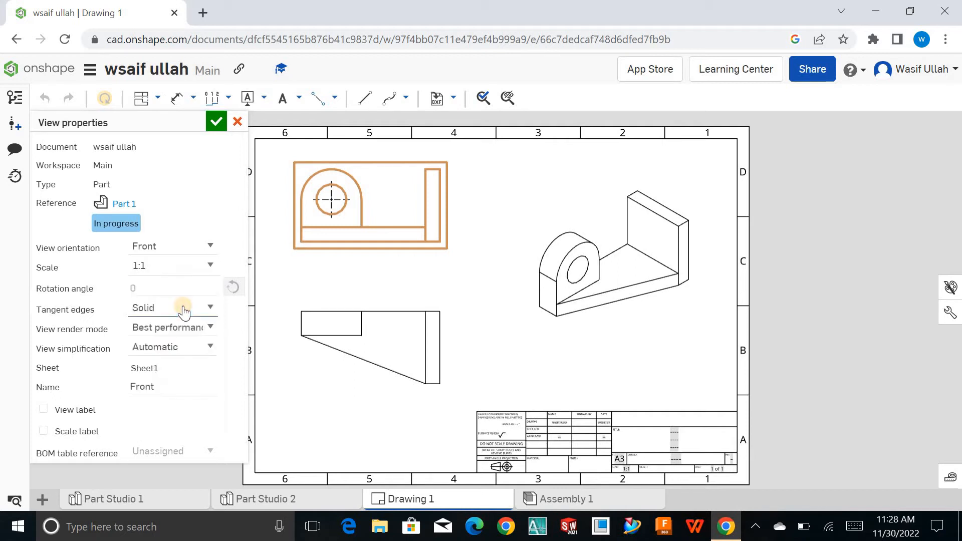
pyautogui.click(211, 266)
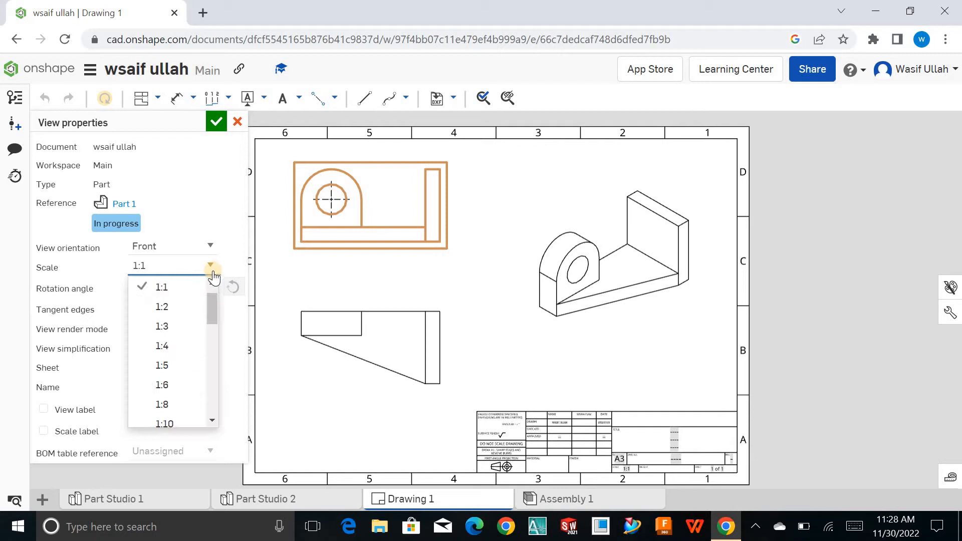
pyautogui.click(162, 307)
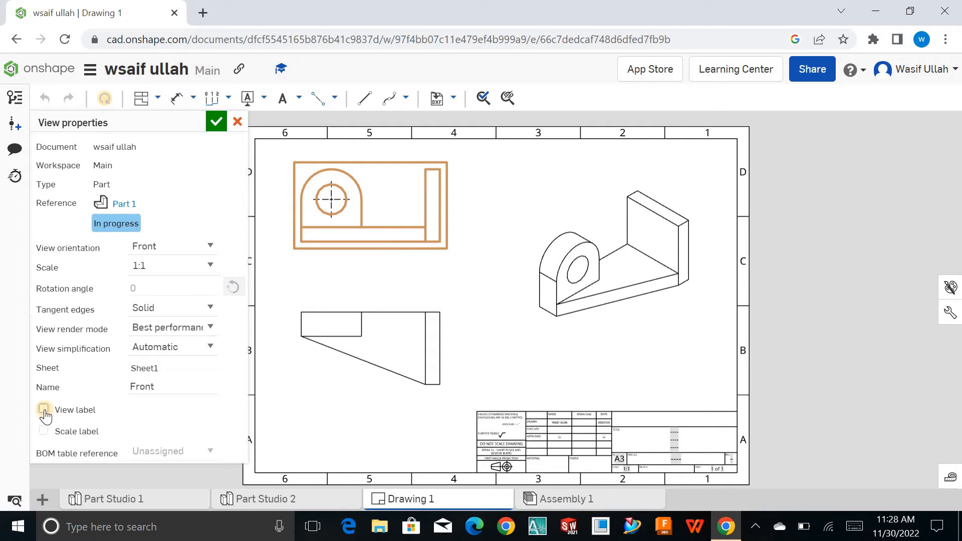
# Leave the view name and scale labels turned off and close the view properties
pyautogui.click(44, 410)
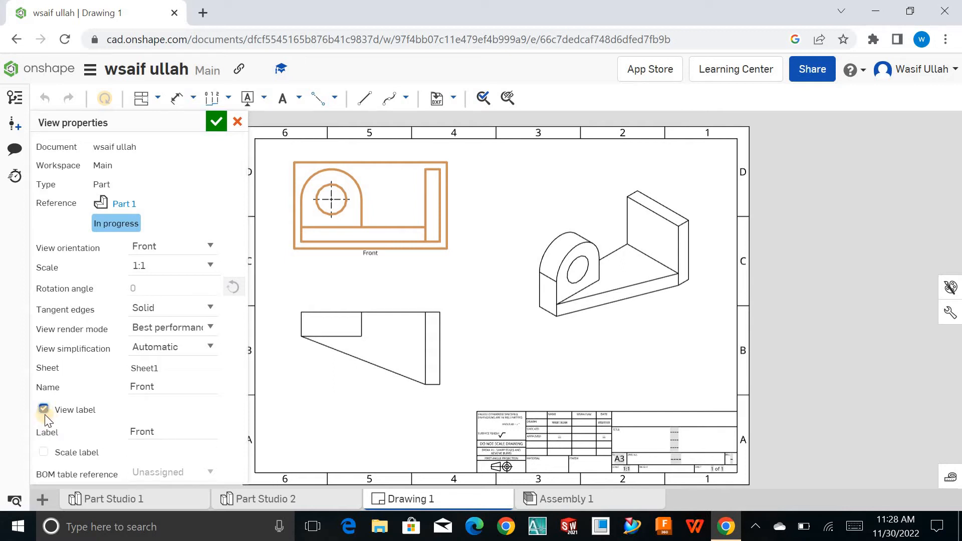
pyautogui.click(43, 410)
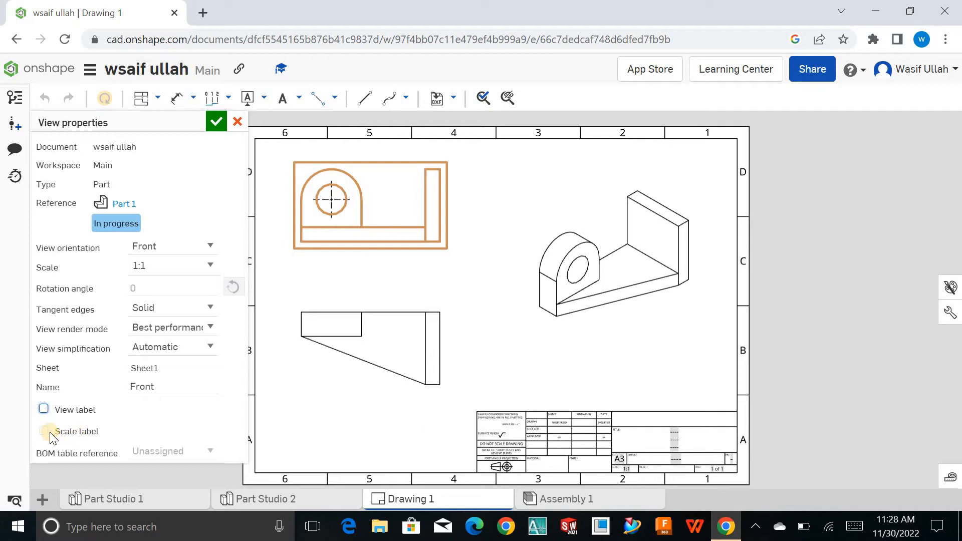
pyautogui.click(44, 432)
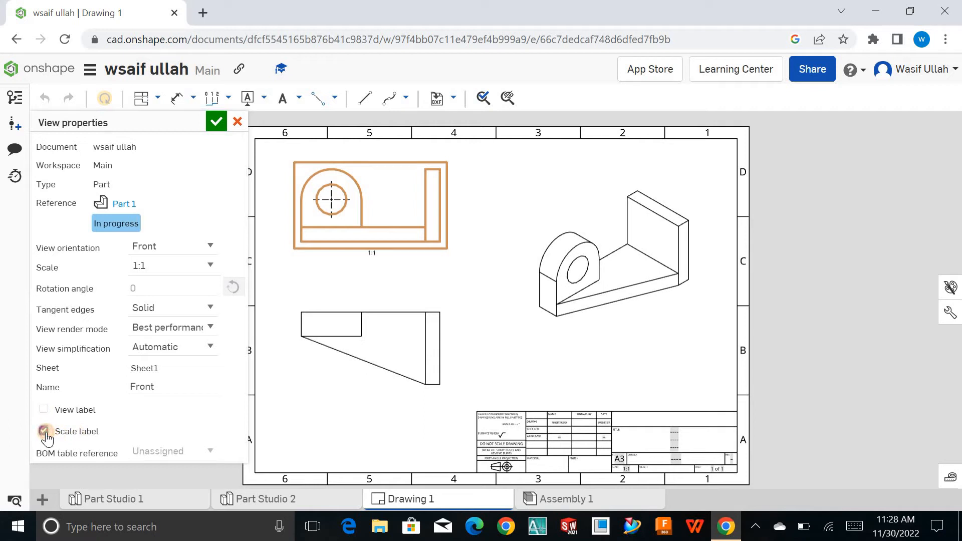
pyautogui.click(43, 431)
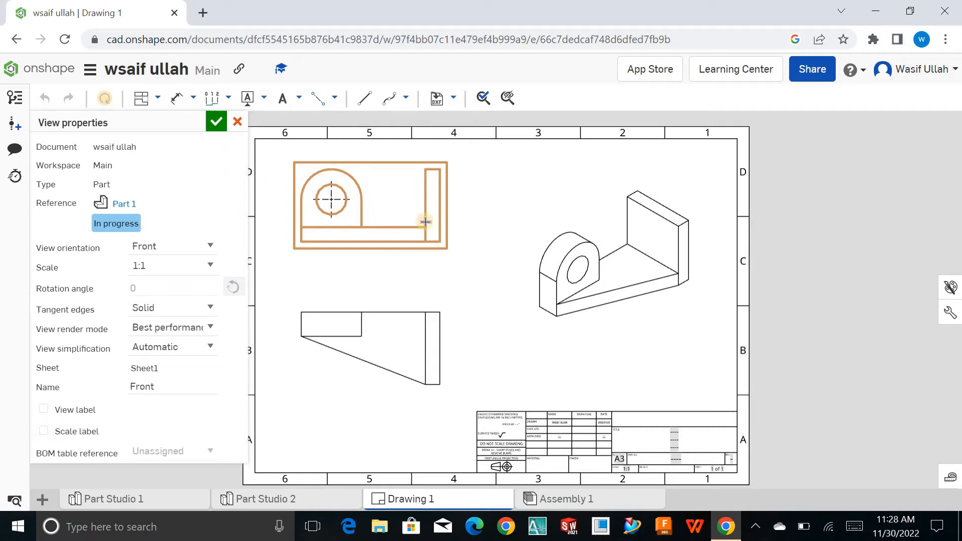
pyautogui.click(216, 121)
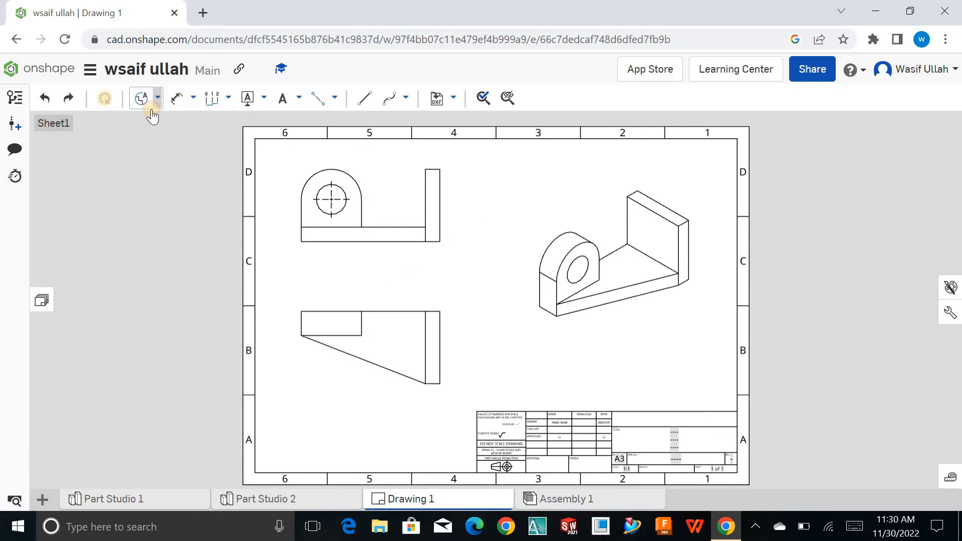
# Add a circular detail view around the lug's boss and hole, setting magnification and letter
pyautogui.click(142, 98)
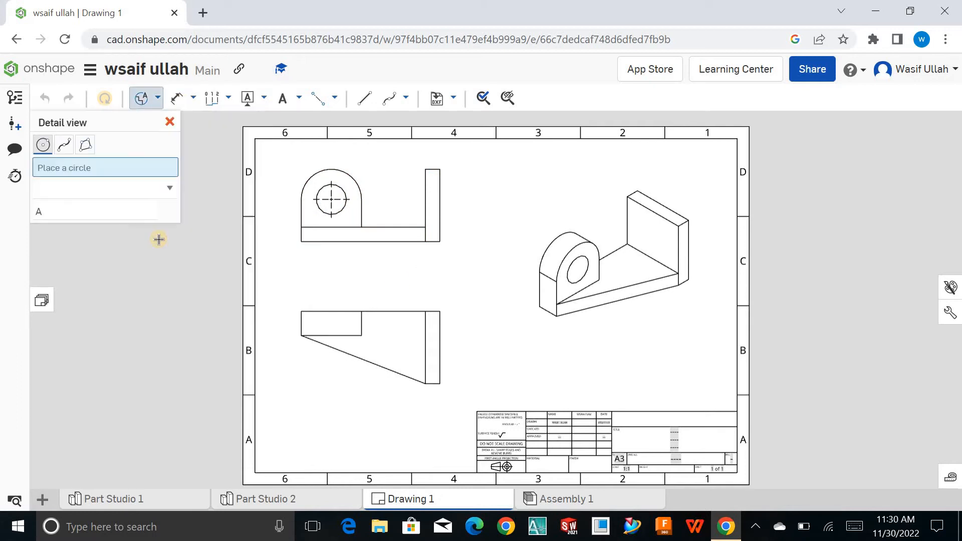
pyautogui.moveTo(351, 205)
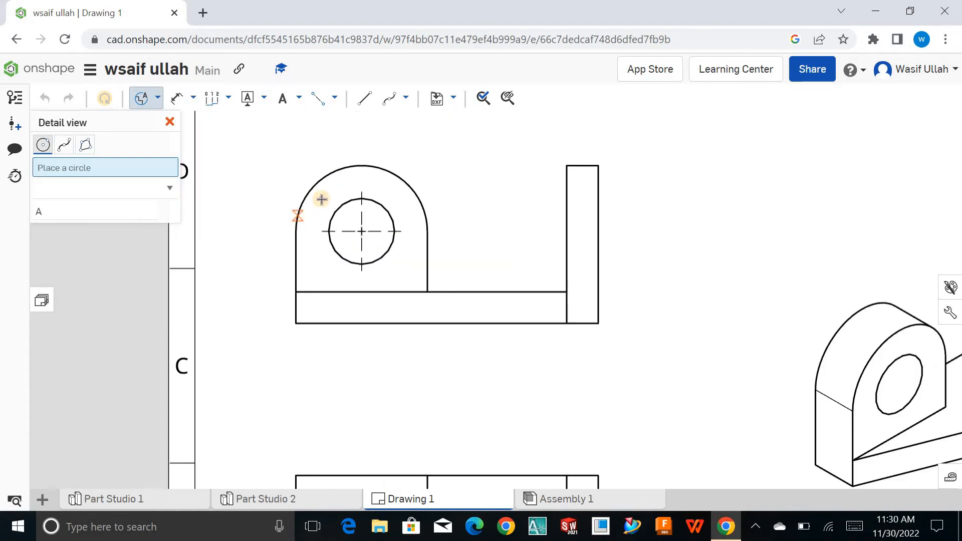
pyautogui.moveTo(321, 199); pyautogui.dragTo(391, 257)
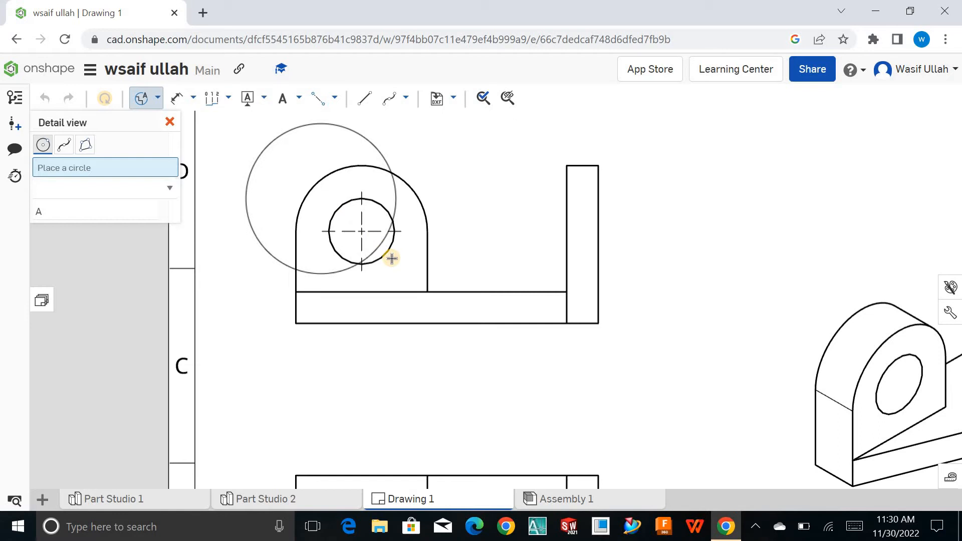
pyautogui.click(392, 259)
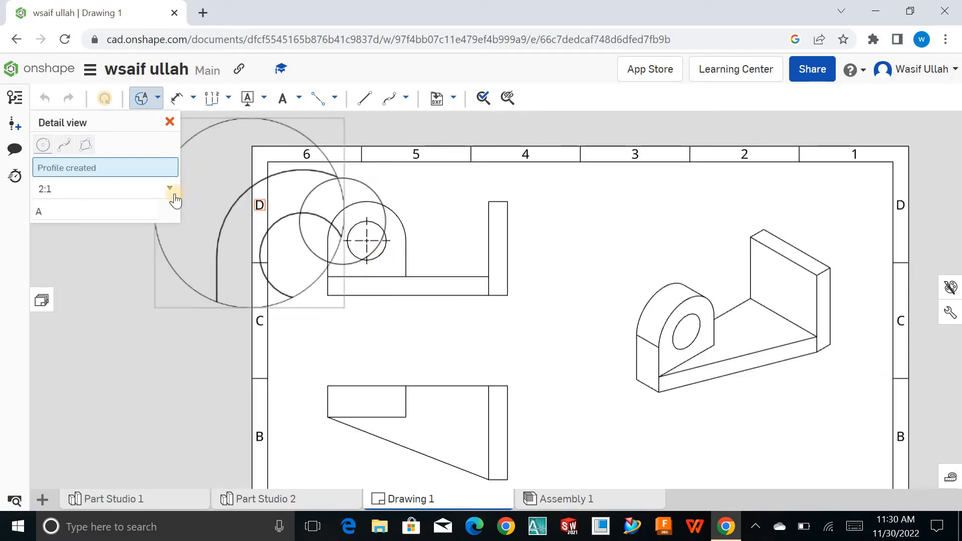
pyautogui.click(170, 189)
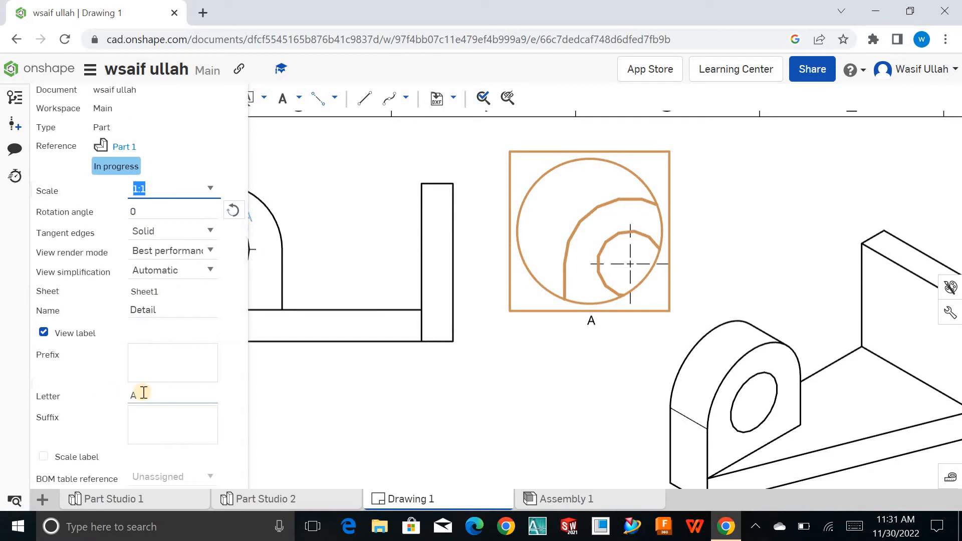
pyautogui.click(145, 394)
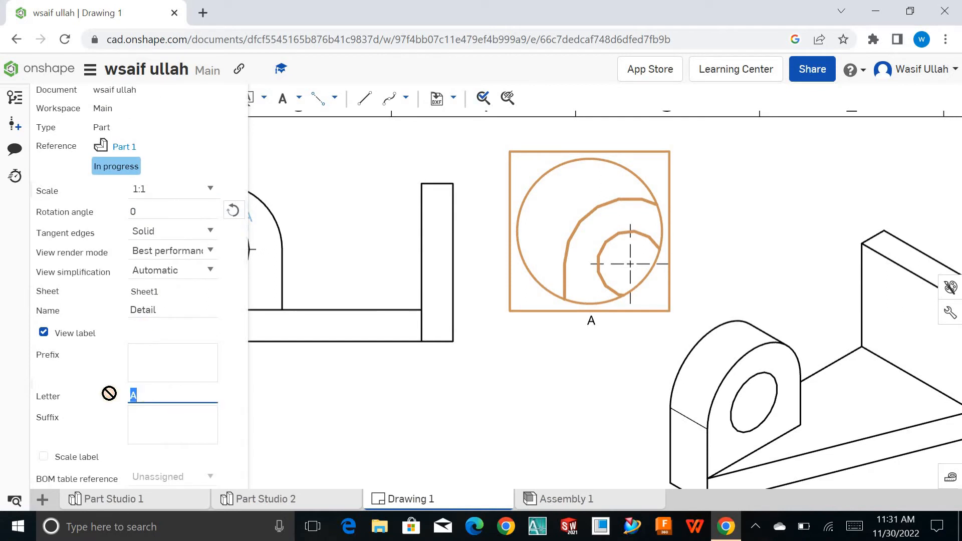
pyautogui.write('b')
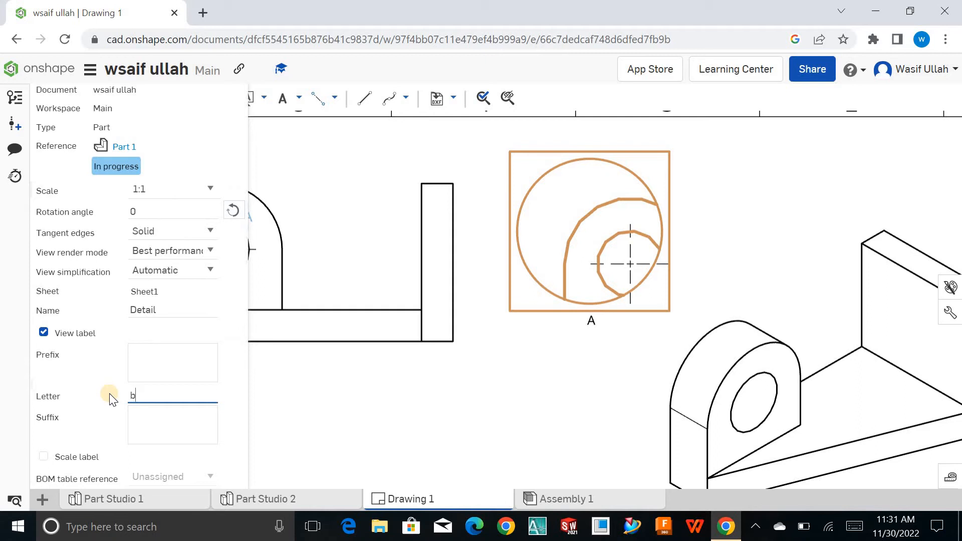
pyautogui.write('b')
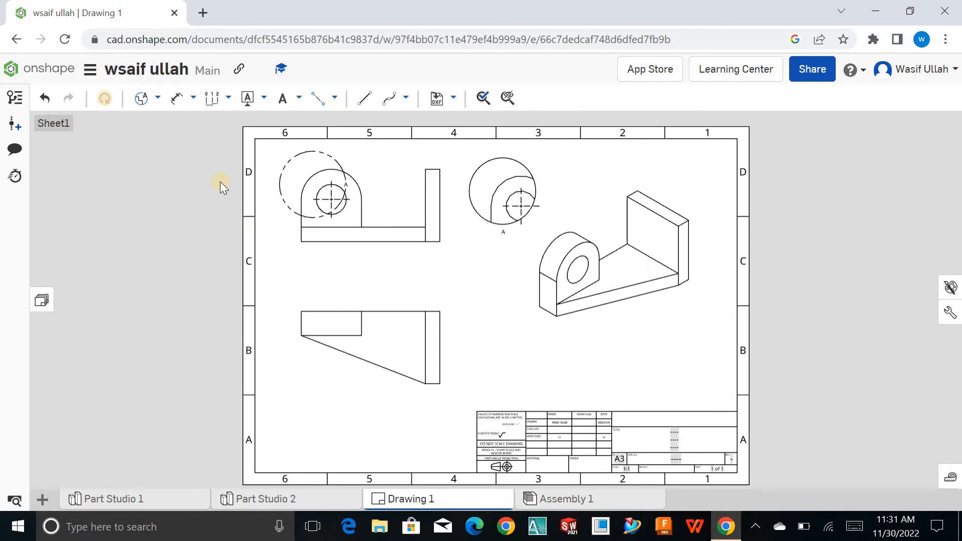
# Dimension the front view's bottom edge as 103 and the lower view's top as 115
pyautogui.click(156, 98)
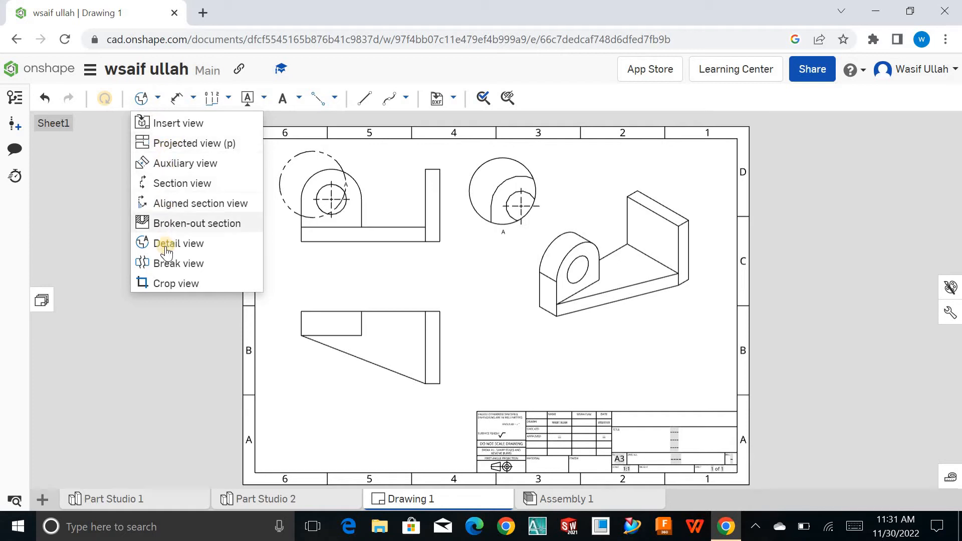
pyautogui.click(193, 98)
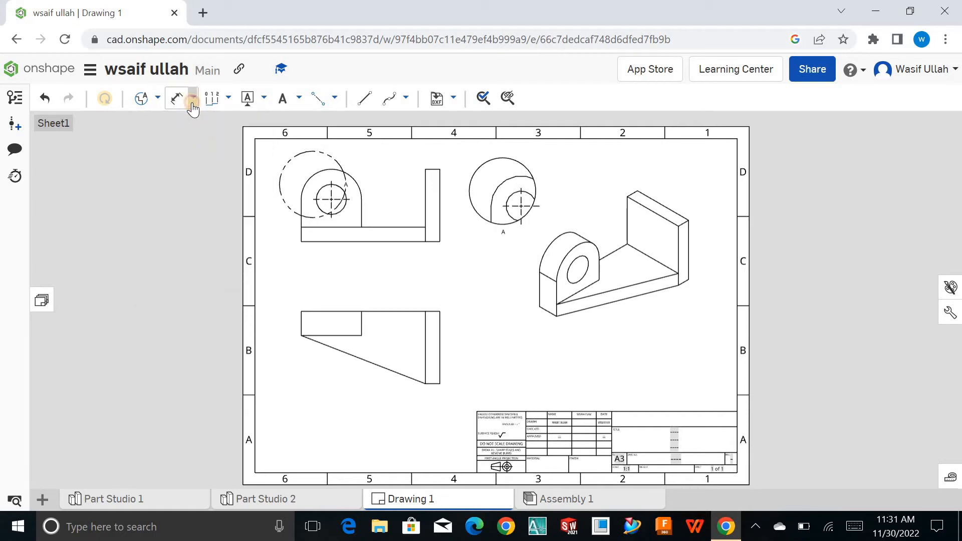
pyautogui.click(193, 98)
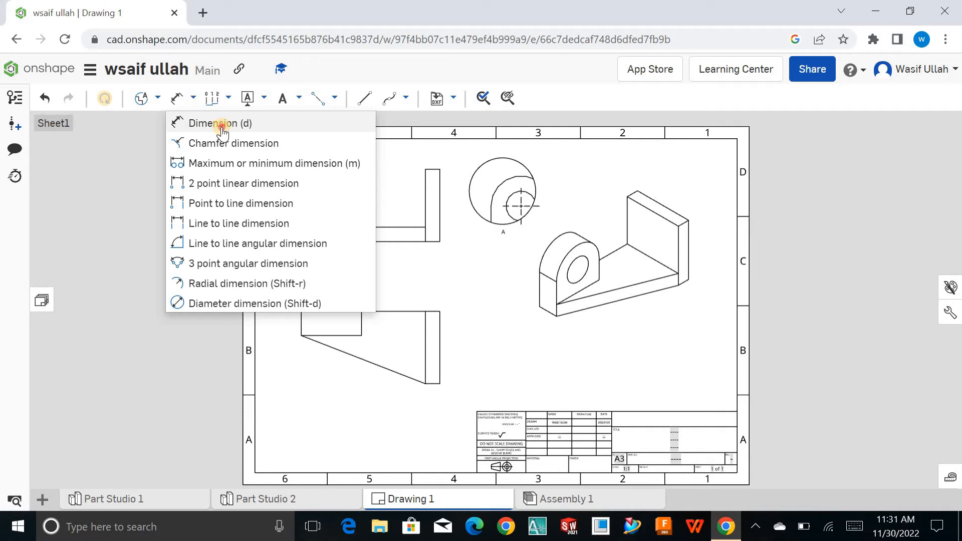
pyautogui.click(219, 123)
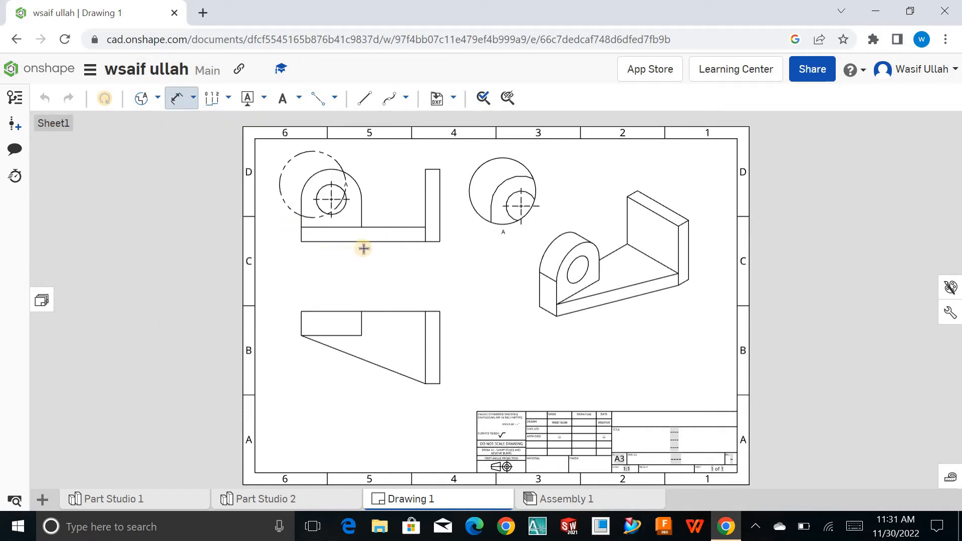
pyautogui.click(362, 243)
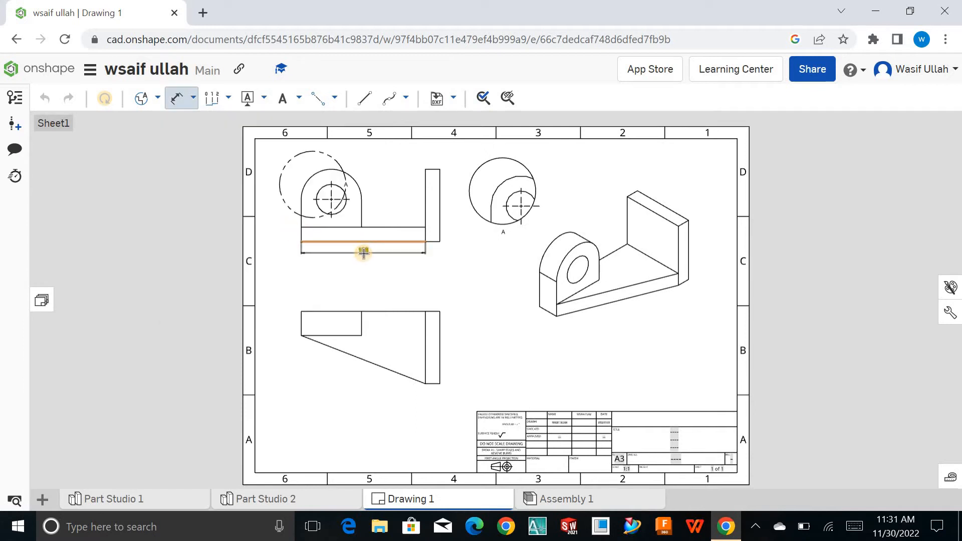
pyautogui.click(363, 253)
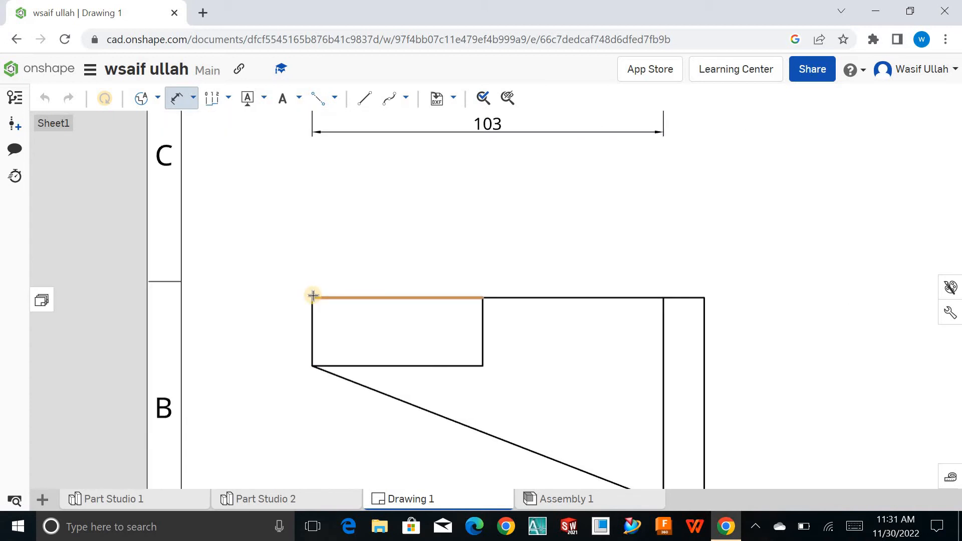
pyautogui.moveTo(313, 298); pyautogui.dragTo(703, 300)
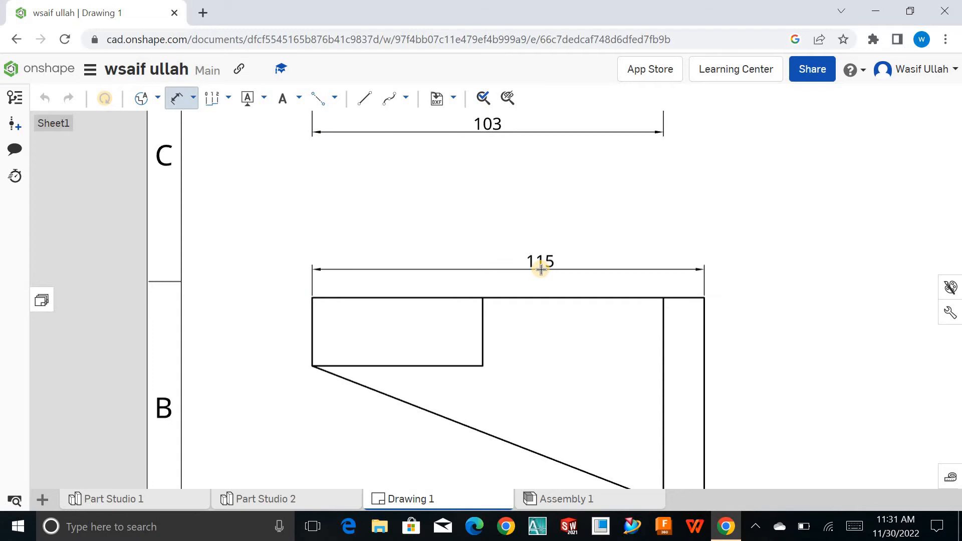
# Begin dimensioning the lower view, starting with its height
pyautogui.scroll(-3)
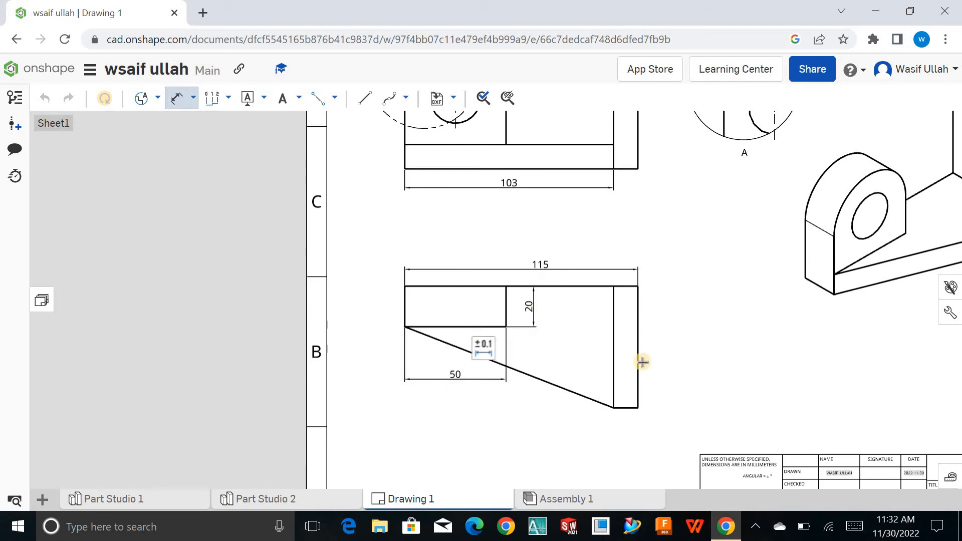
pyautogui.click(659, 359)
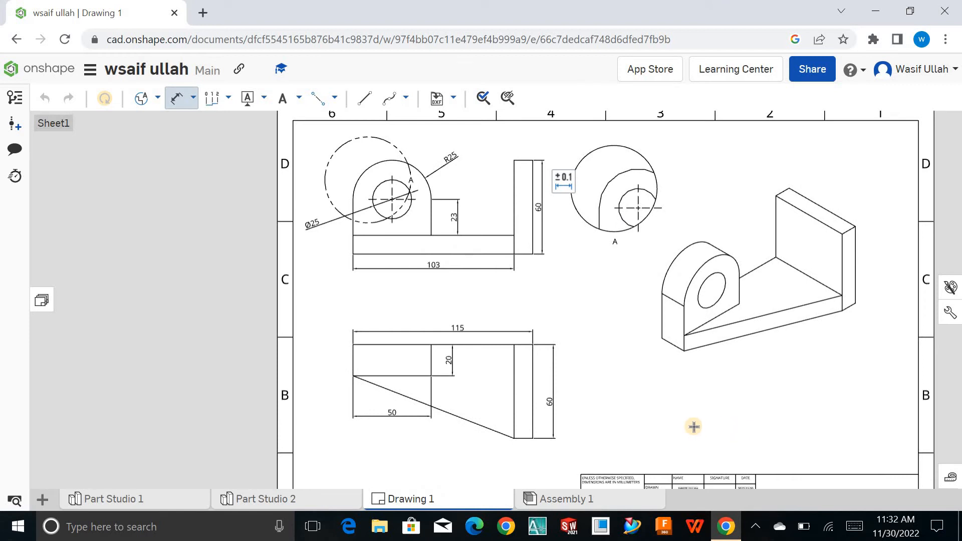
pyautogui.moveTo(588, 334)
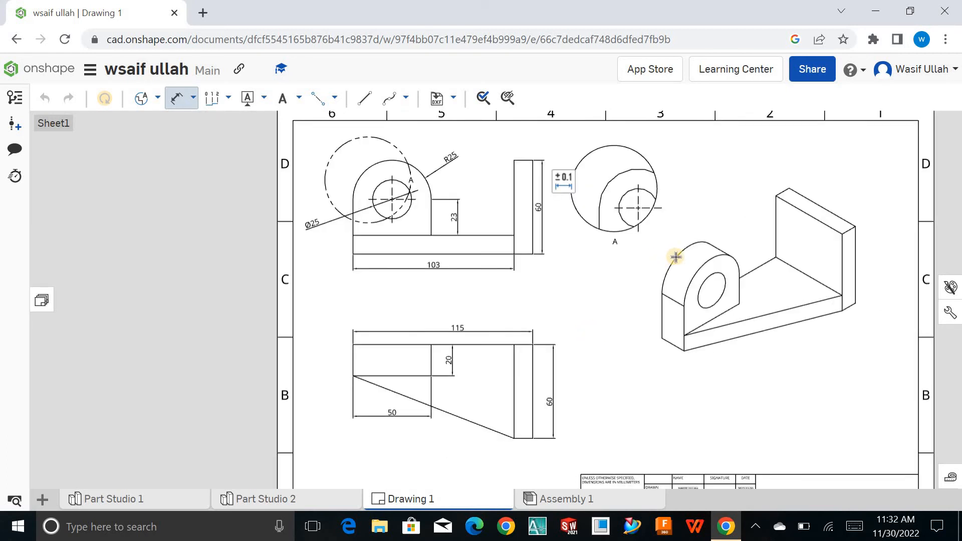
pyautogui.moveTo(254, 190)
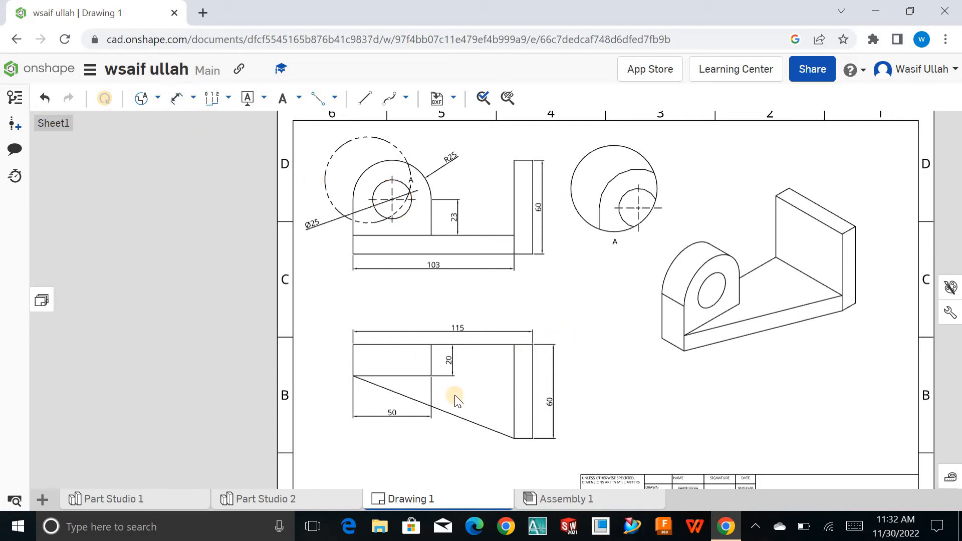
pyautogui.moveTo(594, 301)
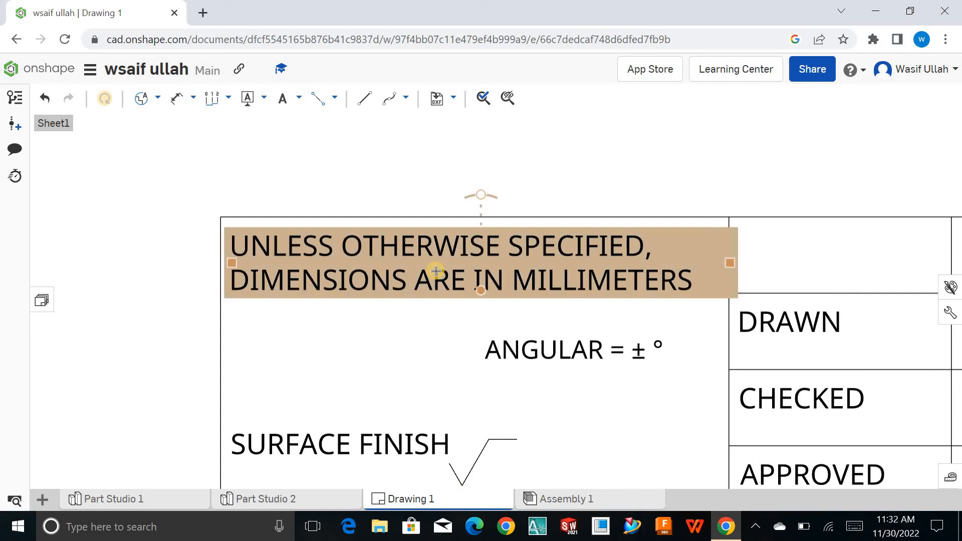
pyautogui.doubleClick(435, 271)
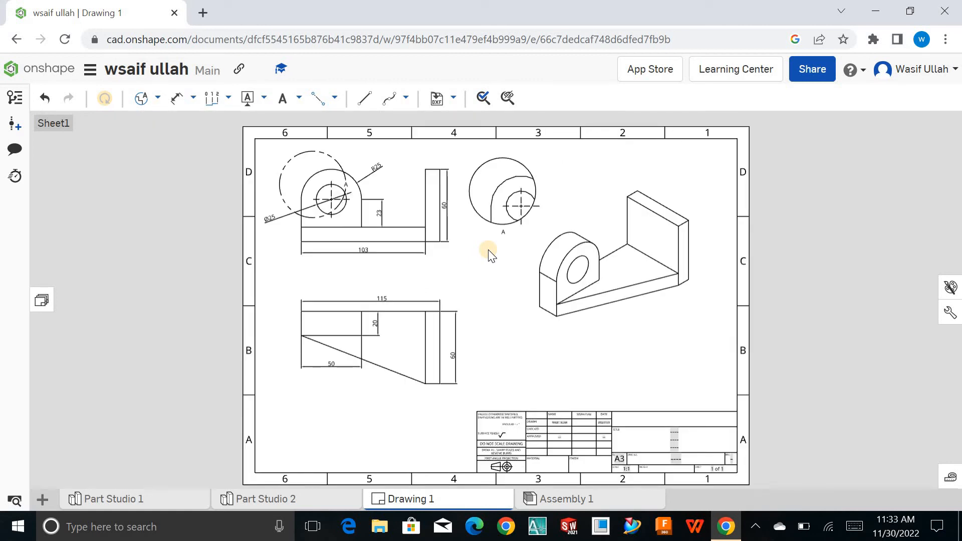
pyautogui.moveTo(198, 168)
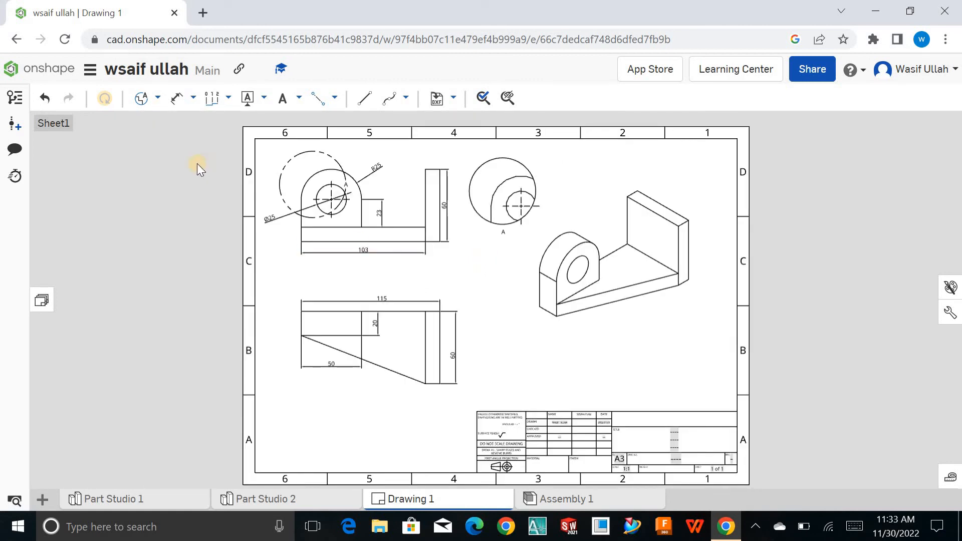
# Attach datum symbol A to the lower view's top edge
pyautogui.click(231, 97)
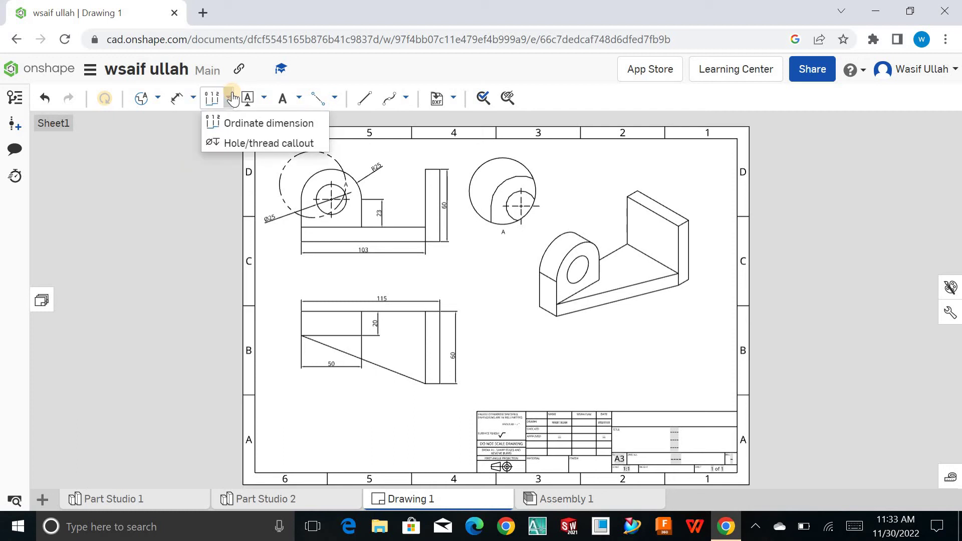
pyautogui.moveTo(251, 98)
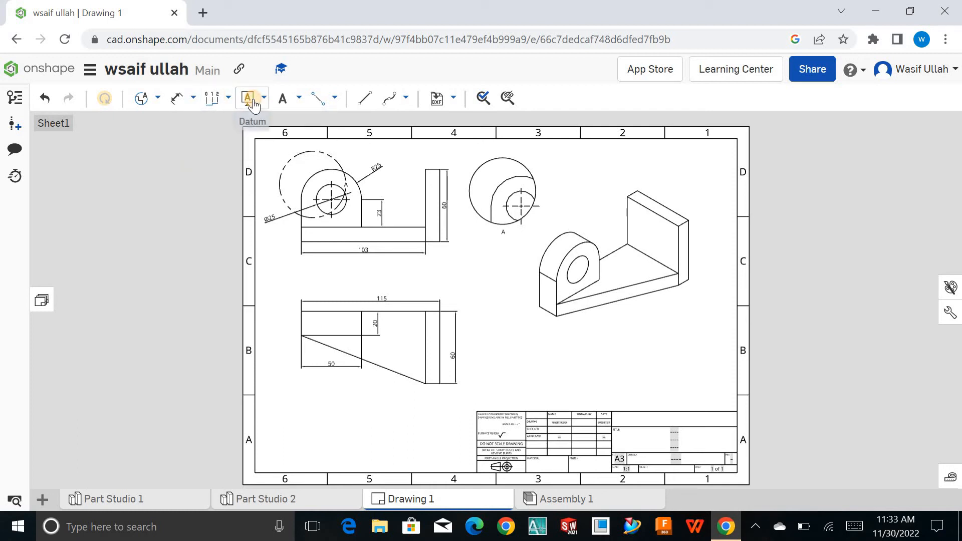
pyautogui.click(246, 98)
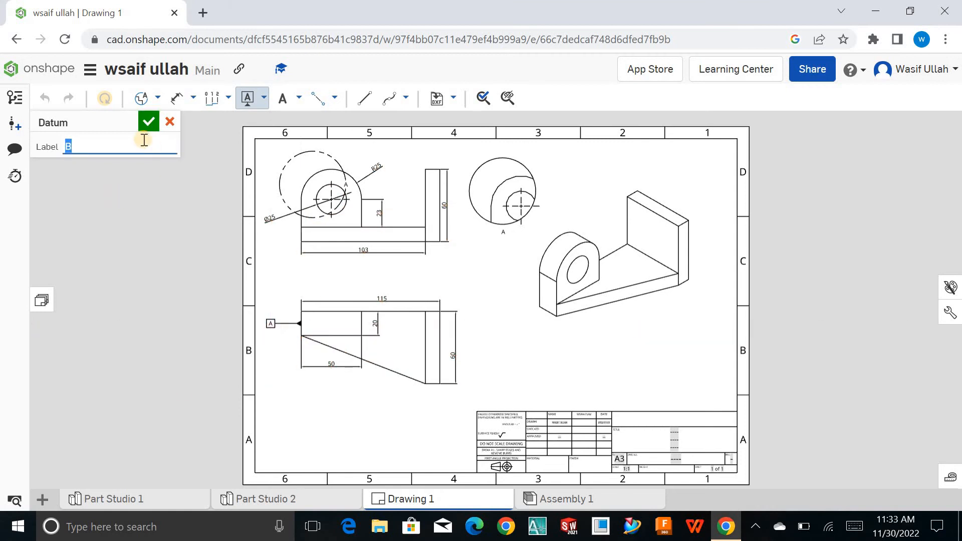
pyautogui.click(149, 122)
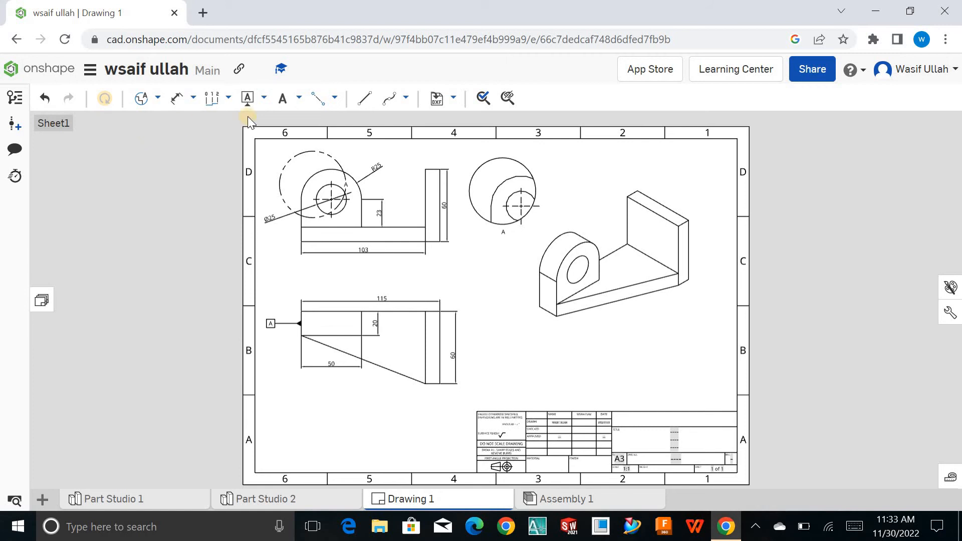
pyautogui.click(300, 99)
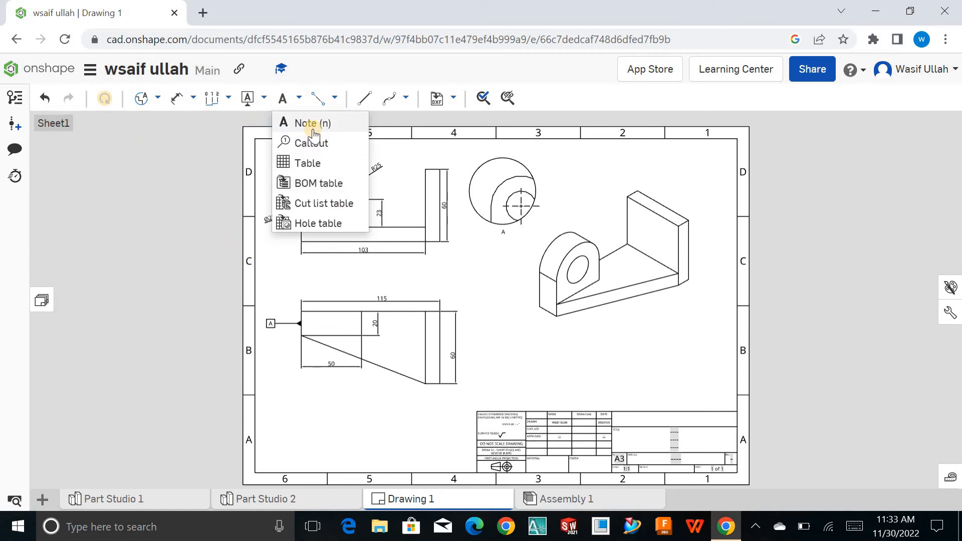
pyautogui.click(306, 124)
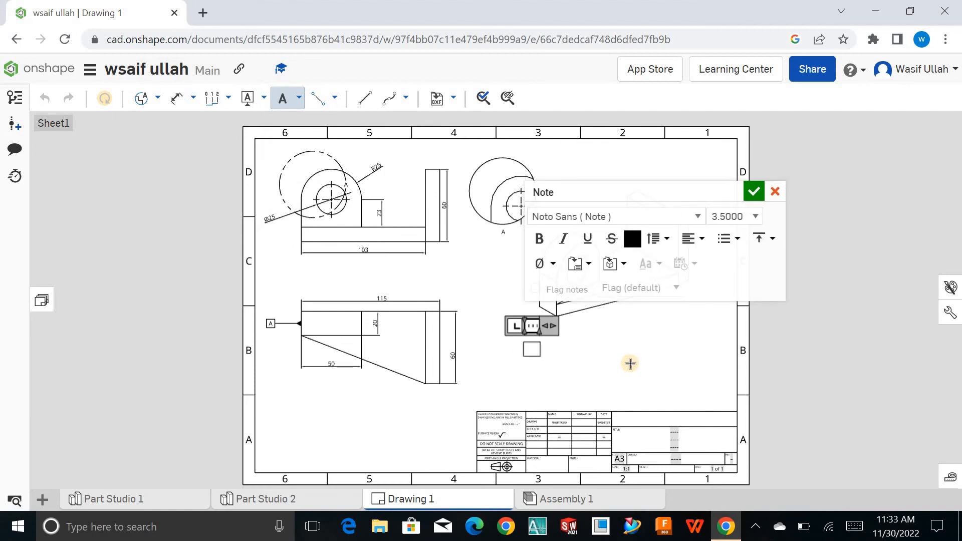
pyautogui.write('wasif')
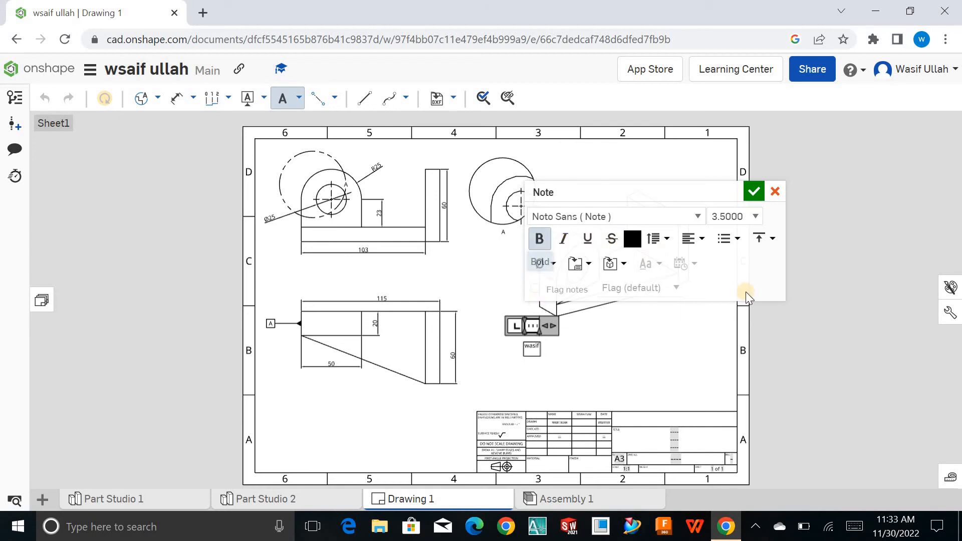
pyautogui.moveTo(728, 216)
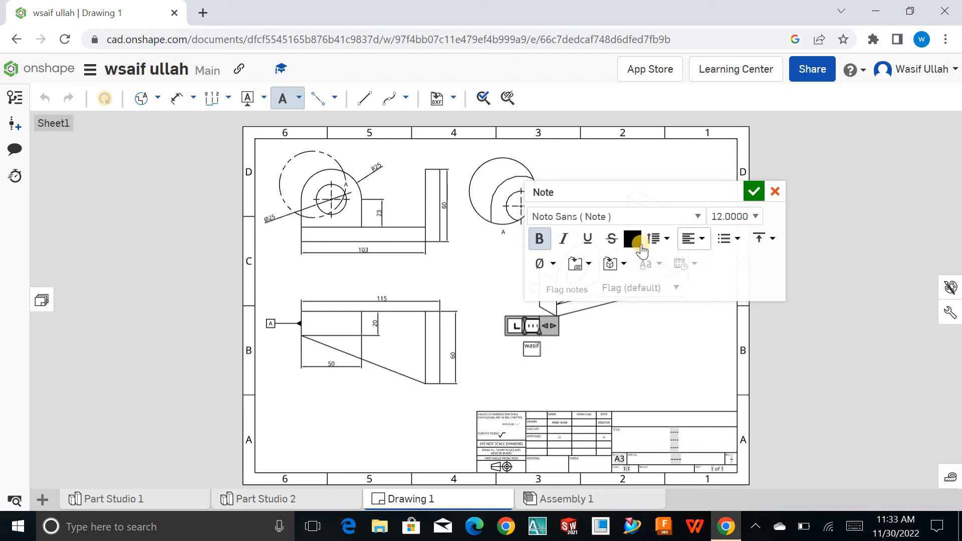
pyautogui.click(631, 238)
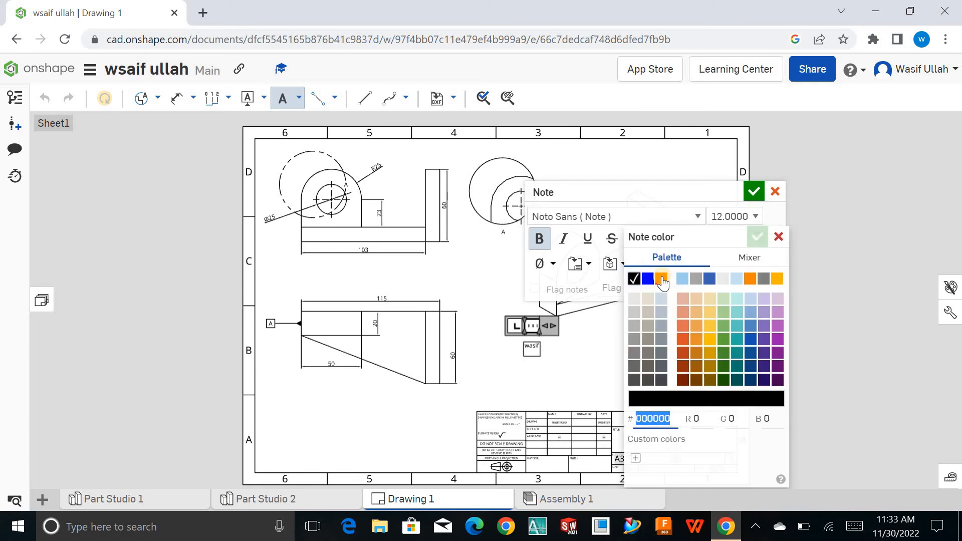
pyautogui.click(661, 279)
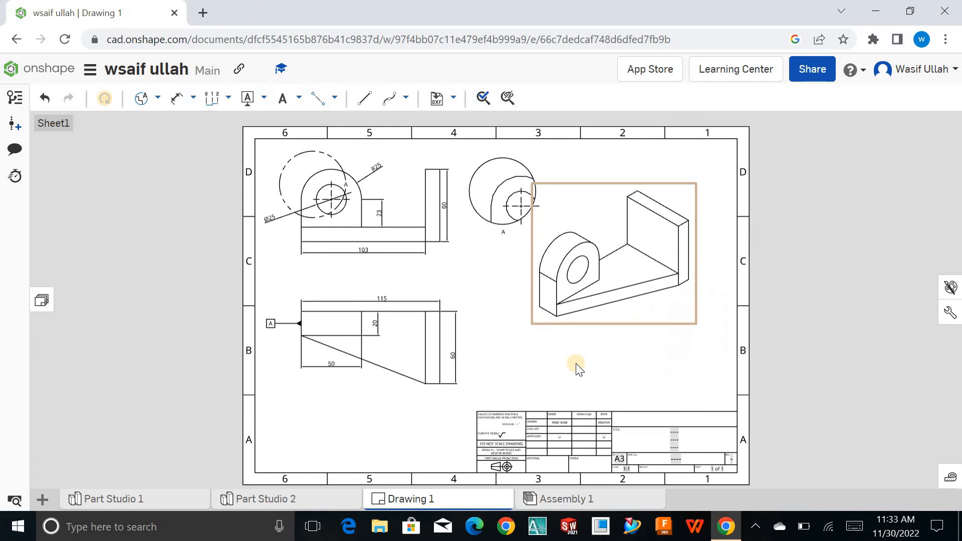
pyautogui.moveTo(300, 98)
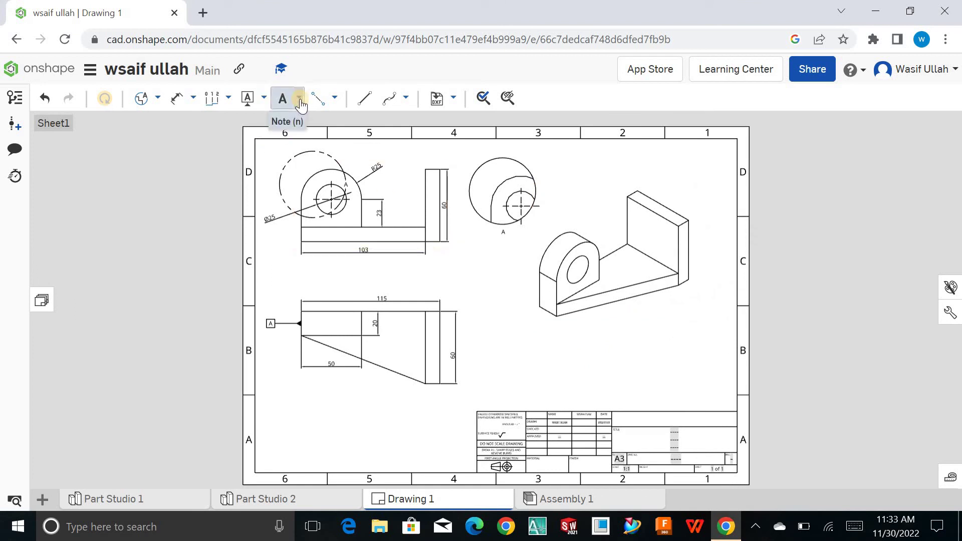
pyautogui.click(301, 98)
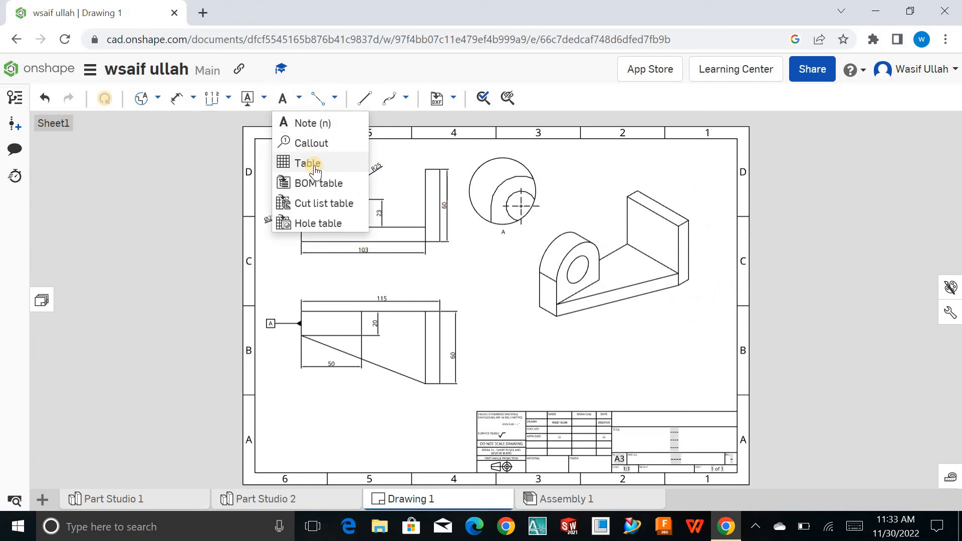
pyautogui.click(307, 162)
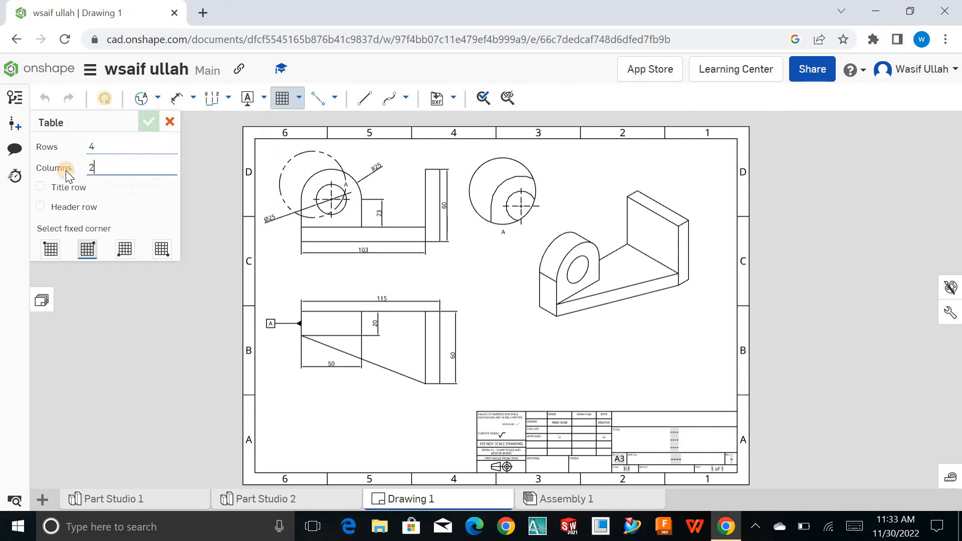
pyautogui.write('4')
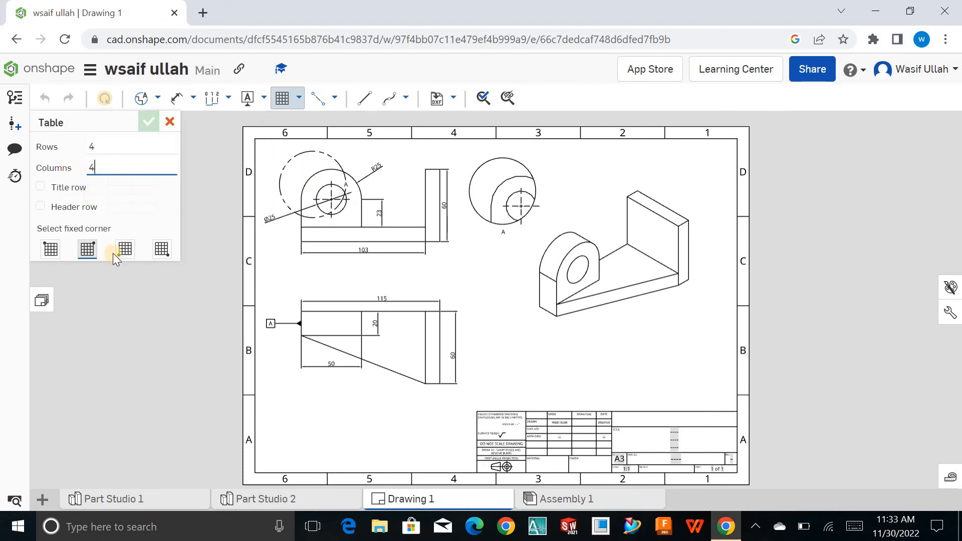
pyautogui.click(125, 249)
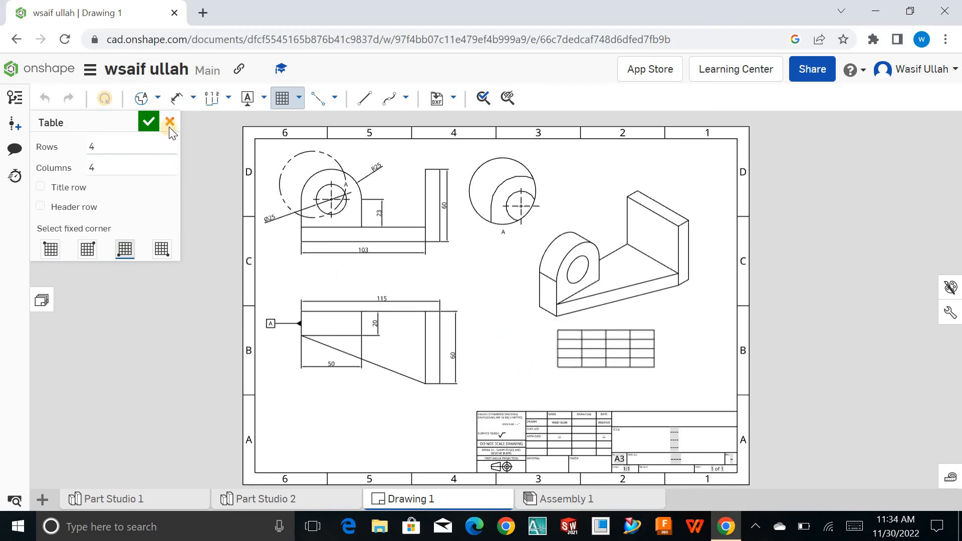
pyautogui.click(169, 121)
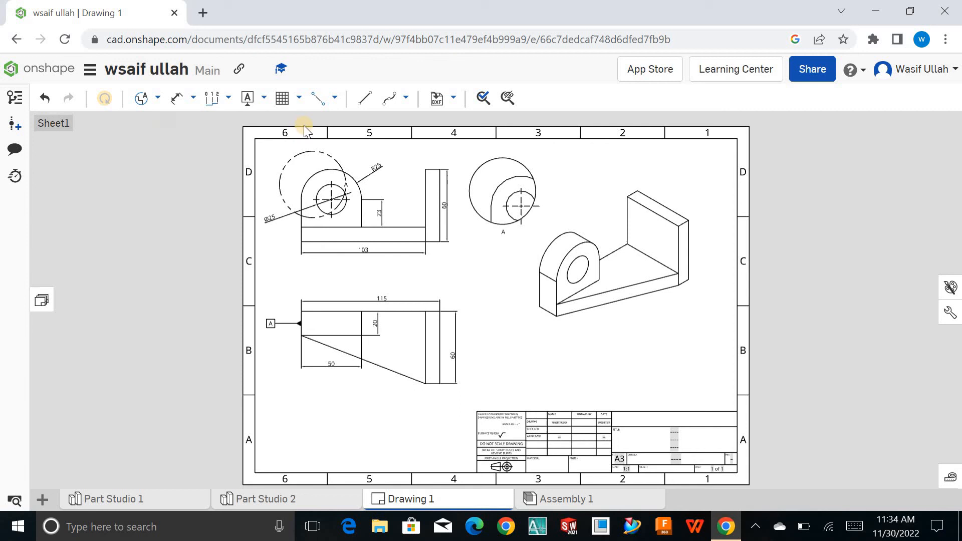
pyautogui.moveTo(321, 98)
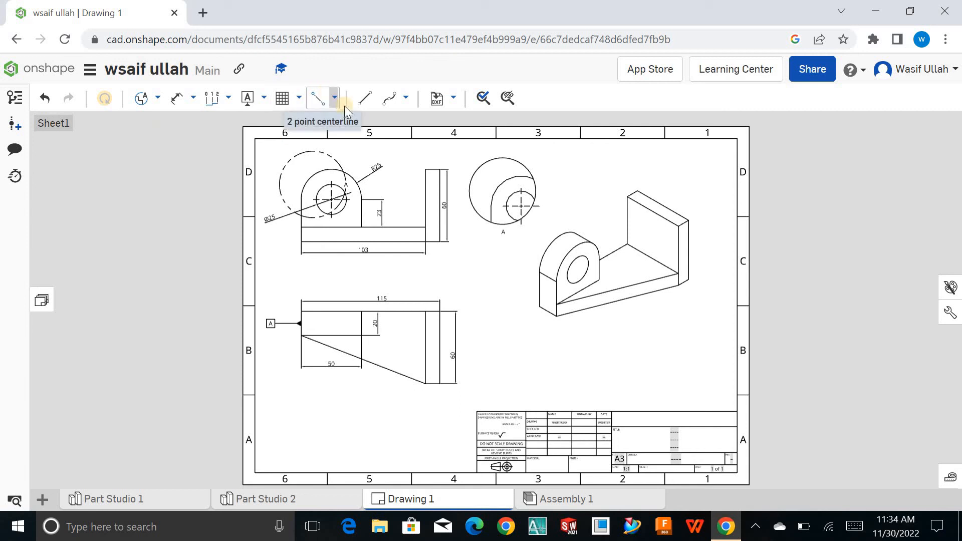
pyautogui.click(335, 97)
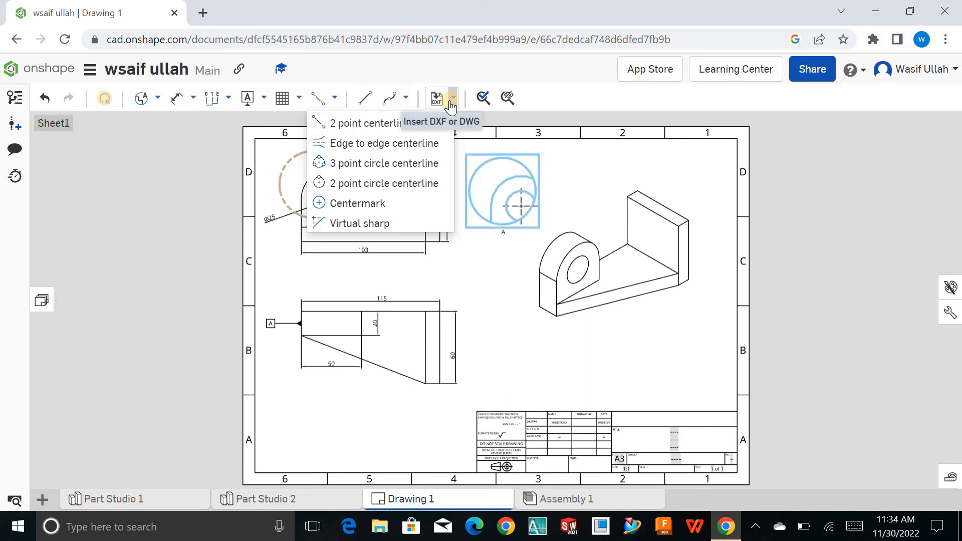
pyautogui.click(452, 98)
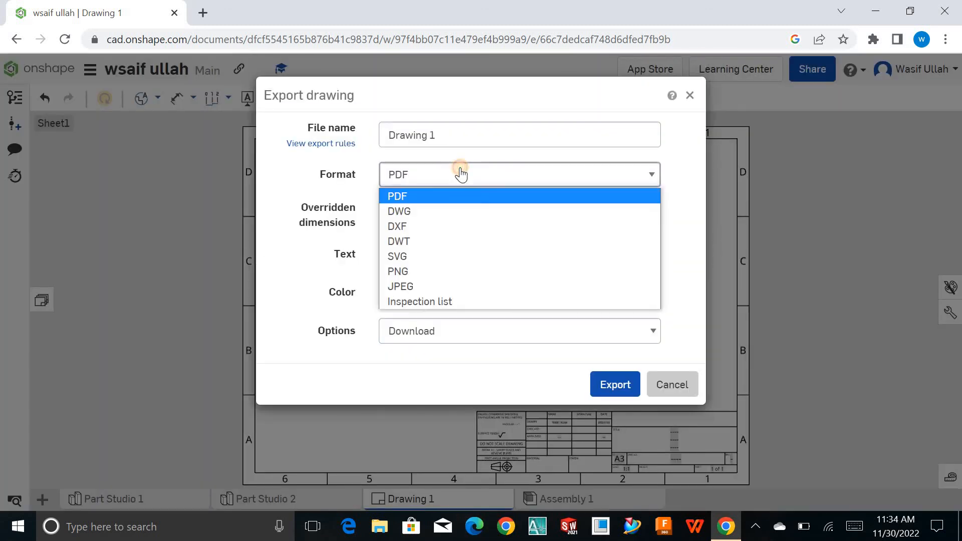
# Export Drawing 1 as a downloaded PDF and dismiss the status message
pyautogui.click(397, 196)
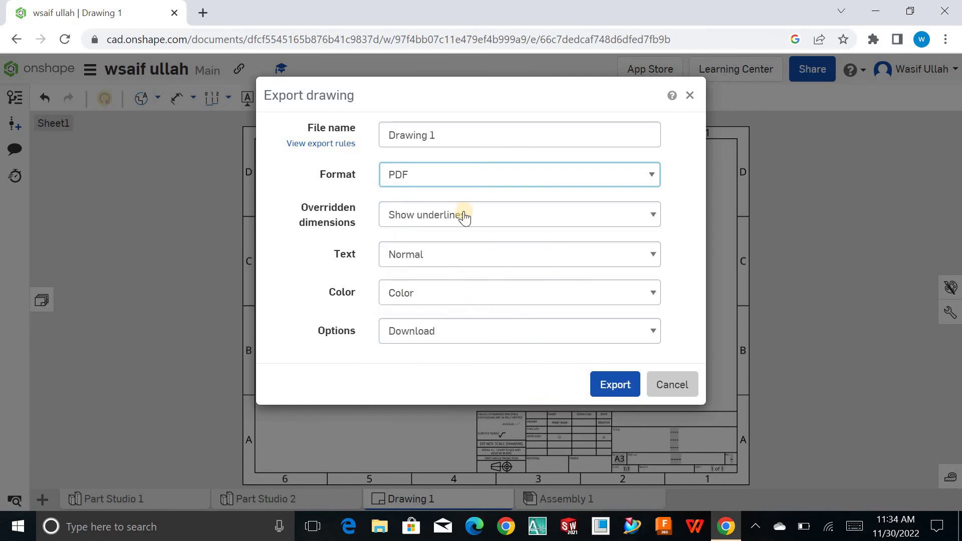
pyautogui.click(672, 384)
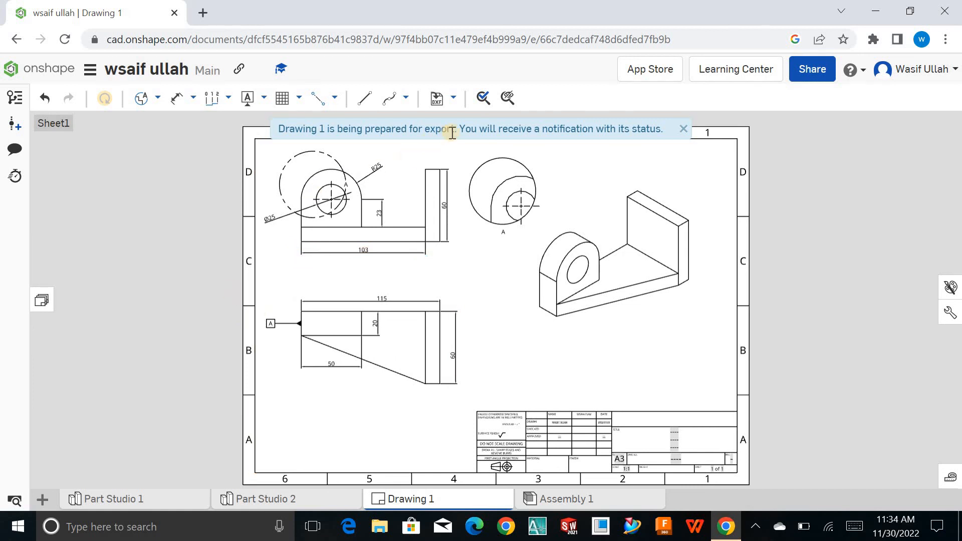
pyautogui.click(684, 129)
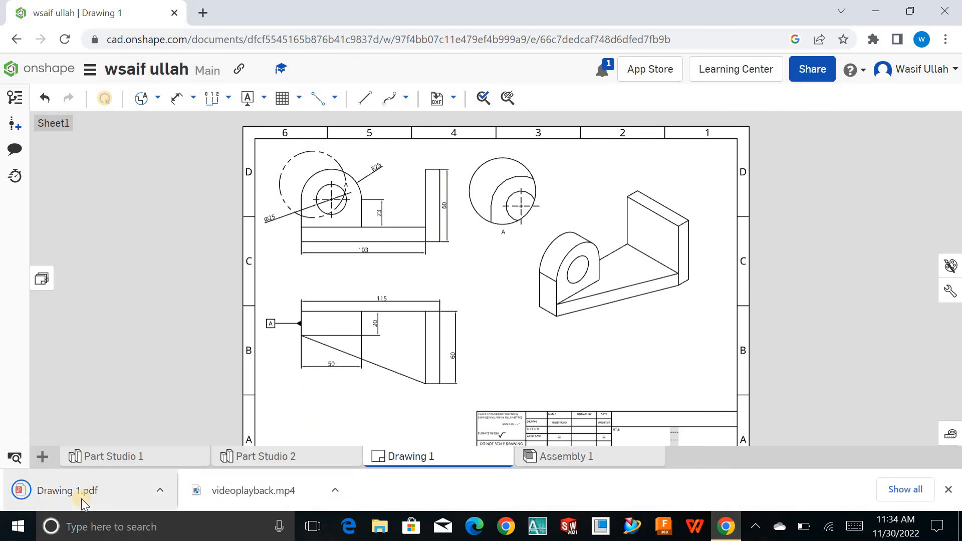
# Open Drawing 1.pdf from Chrome's download bar in the PDF viewer
pyautogui.click(67, 491)
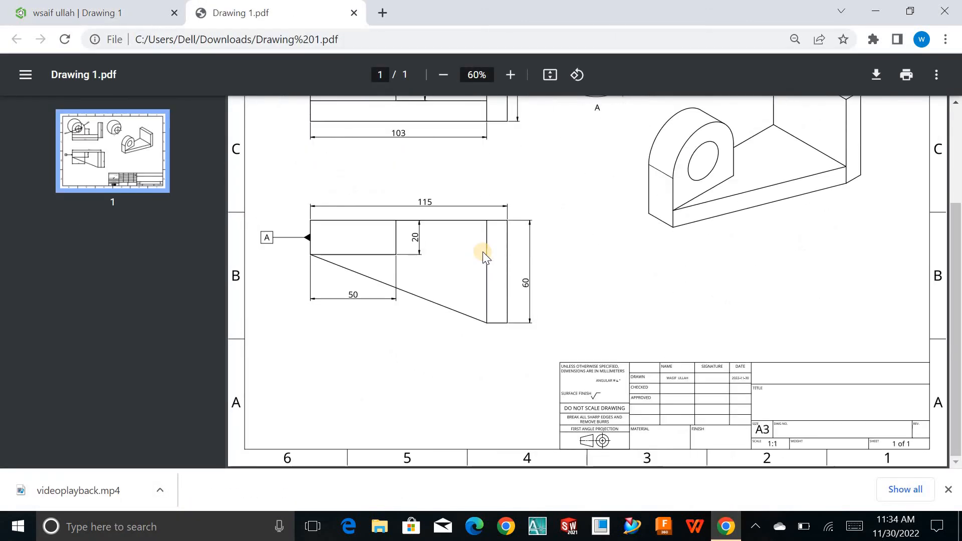